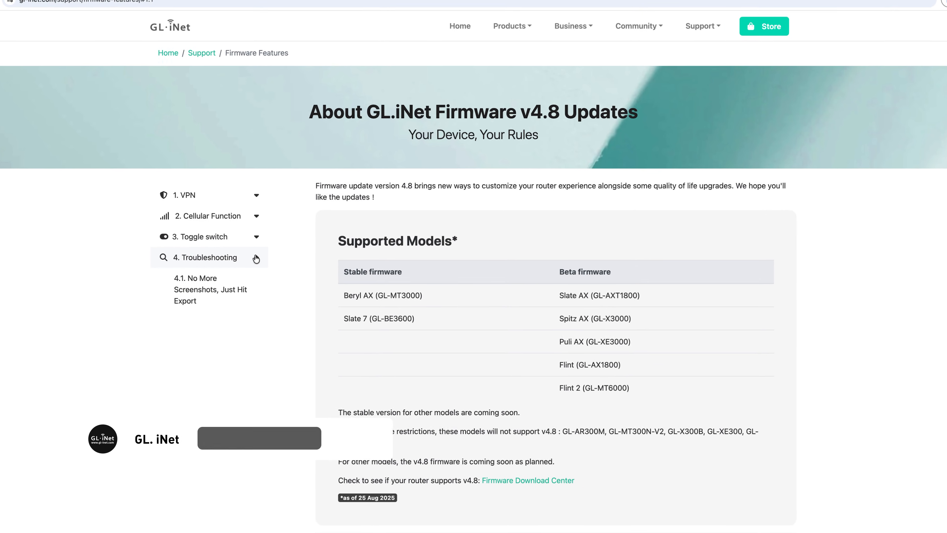
# Expand the '4. Troubleshooting' topic in the v4.8 firmware features overview
pyautogui.click(259, 438)
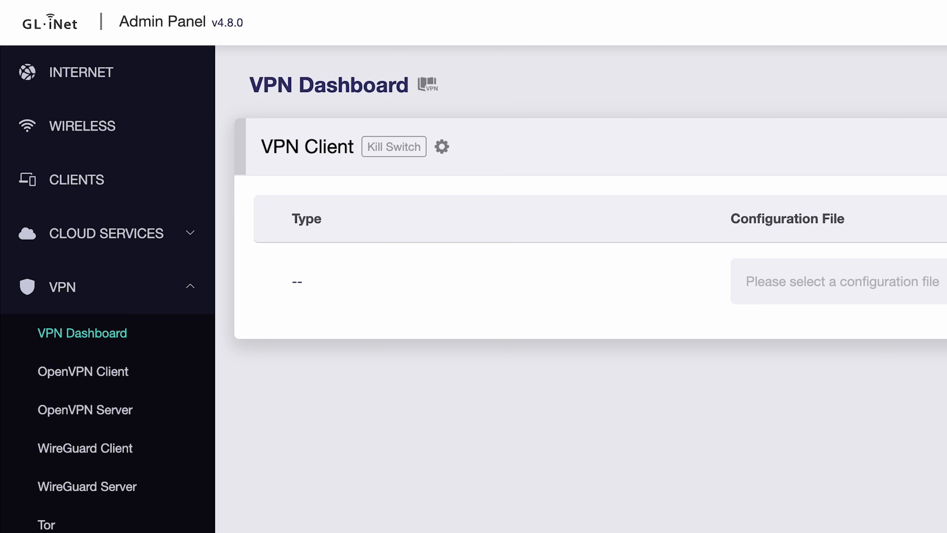
# Leave the VPN setup wizard and go to the WireGuard Client page with Mullvad selected
pyautogui.click(712, 48)
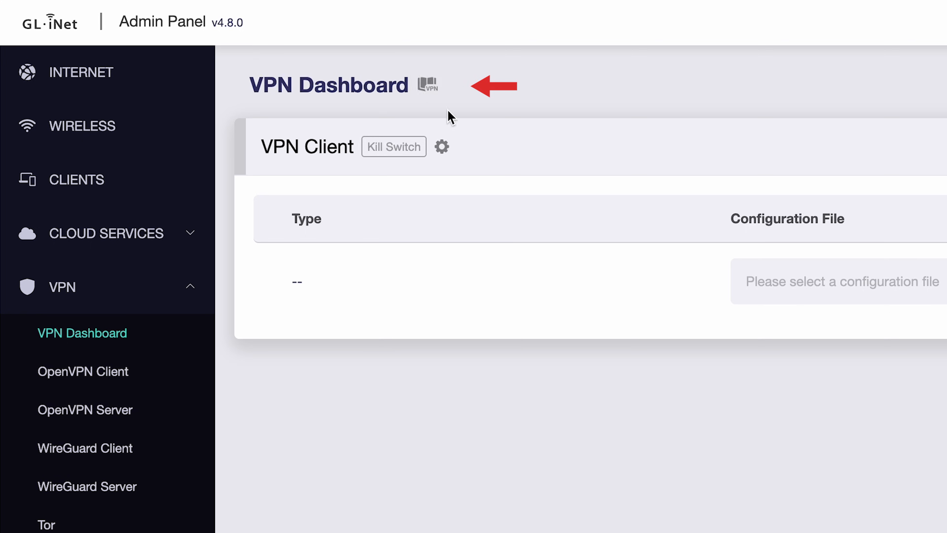
pyautogui.click(427, 85)
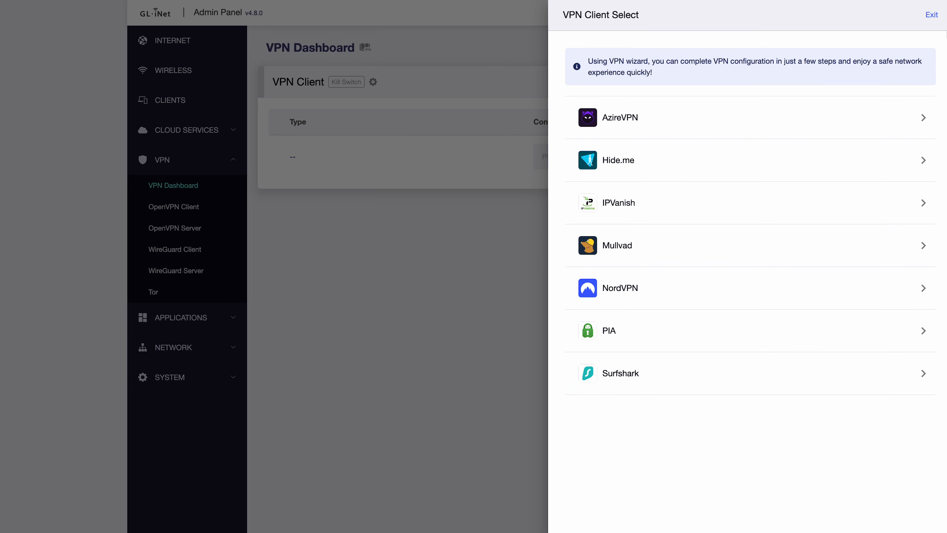
pyautogui.click(185, 207)
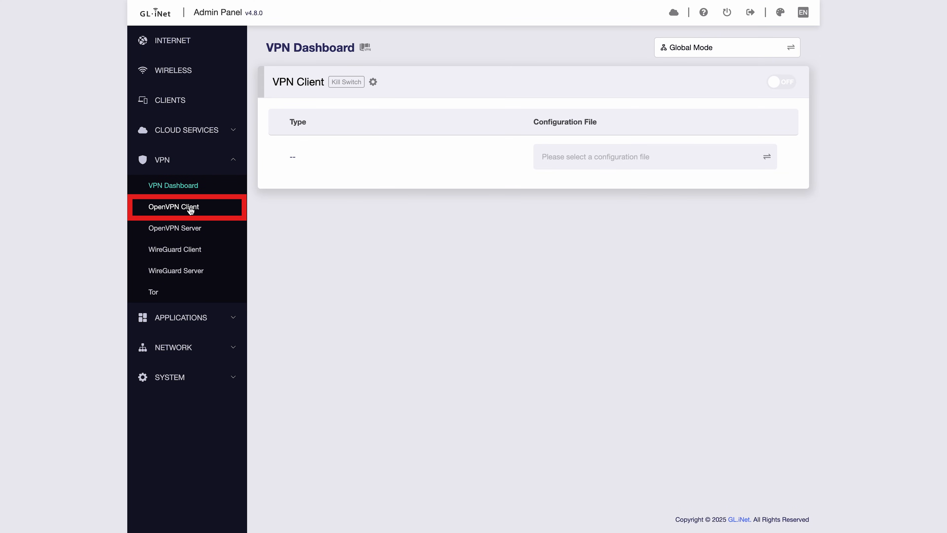
pyautogui.click(175, 249)
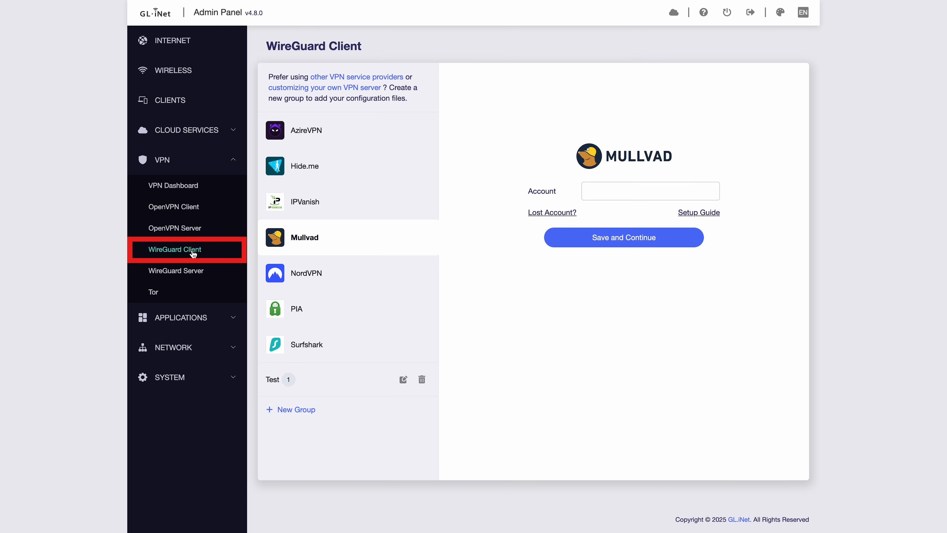
# Submit the Mullvad account, tick the wanted server countries and apply, giving 214 configurations
pyautogui.click(629, 191)
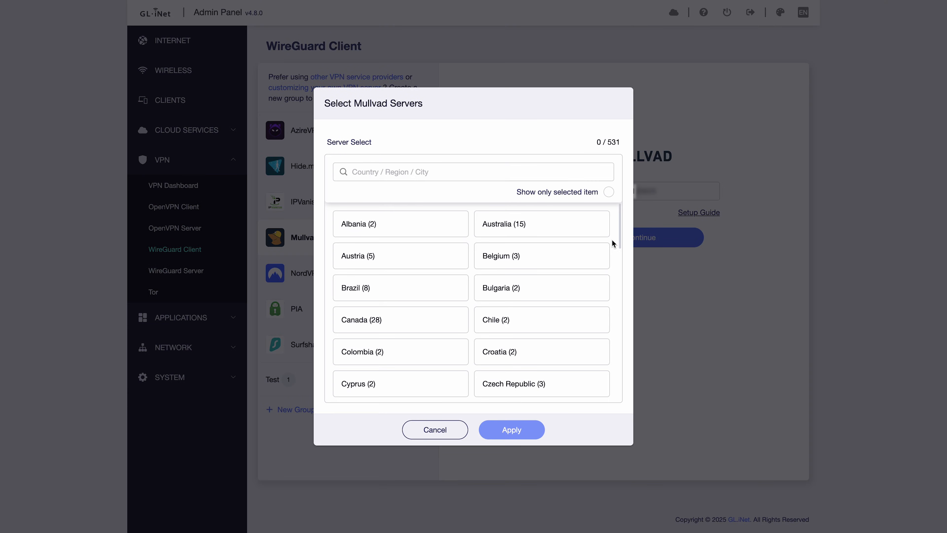
pyautogui.scroll(-3)
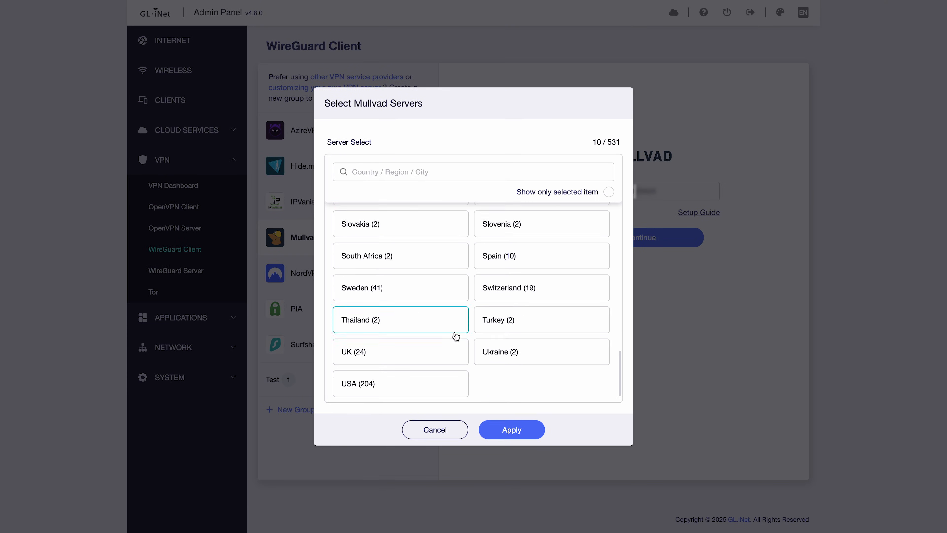
pyautogui.click(511, 430)
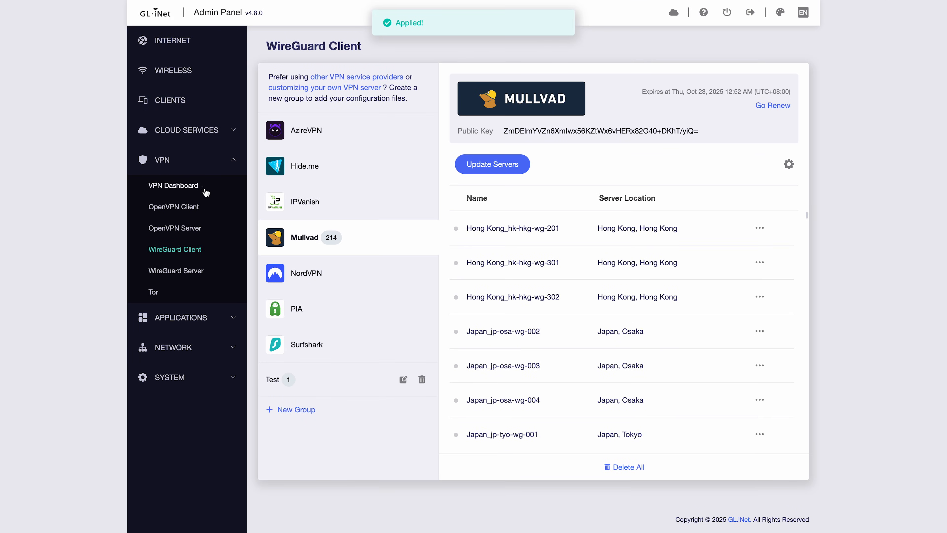
# Choose Mullvad Hong Kong_hk-hkg-wg-201 as the VPN client's configuration and switch the client on
pyautogui.click(173, 185)
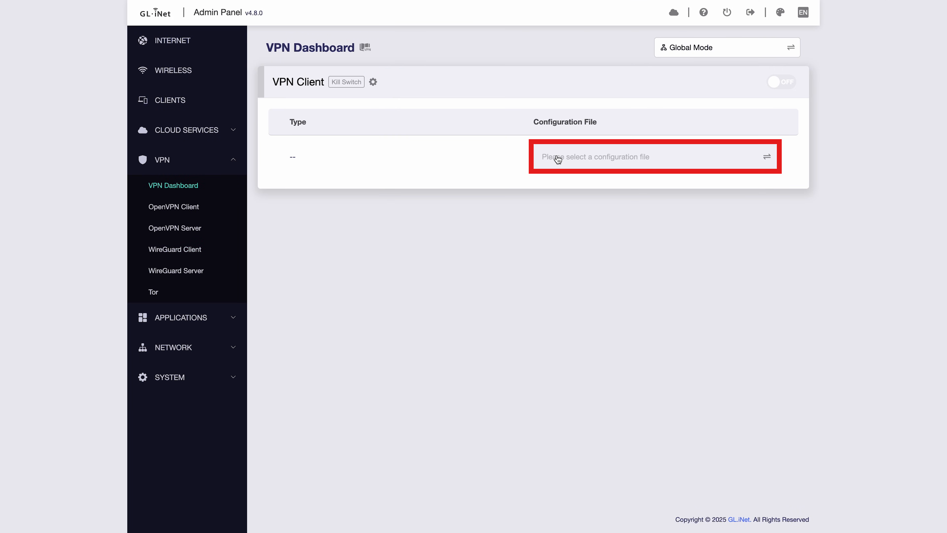
pyautogui.click(639, 157)
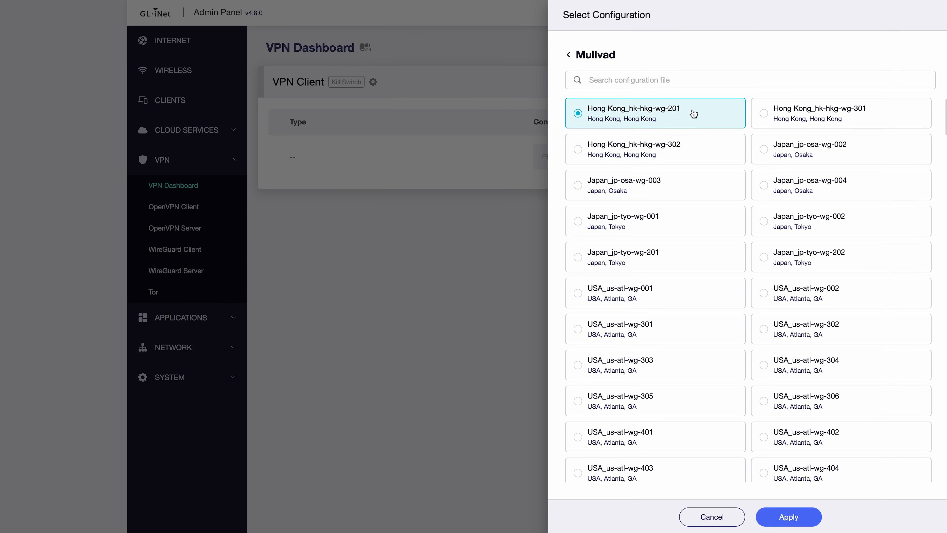
pyautogui.click(788, 517)
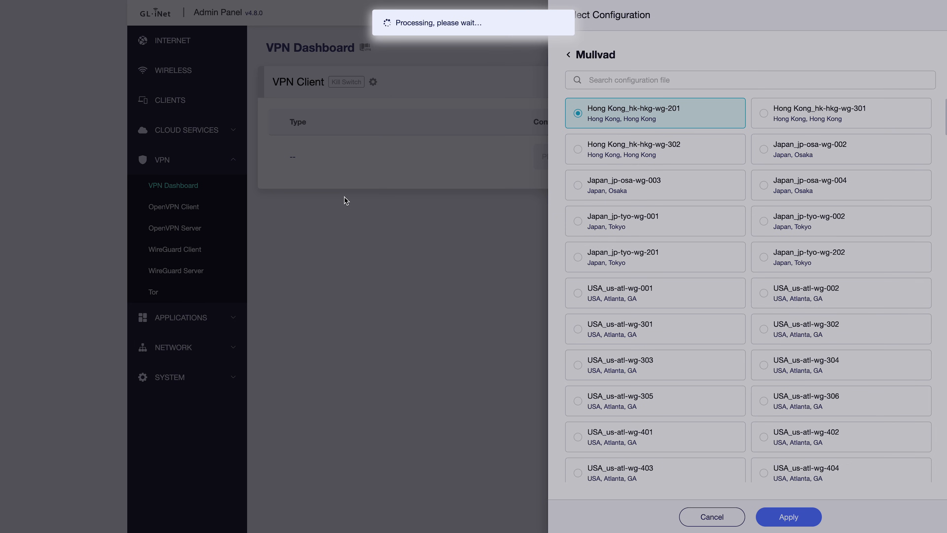
pyautogui.click(788, 517)
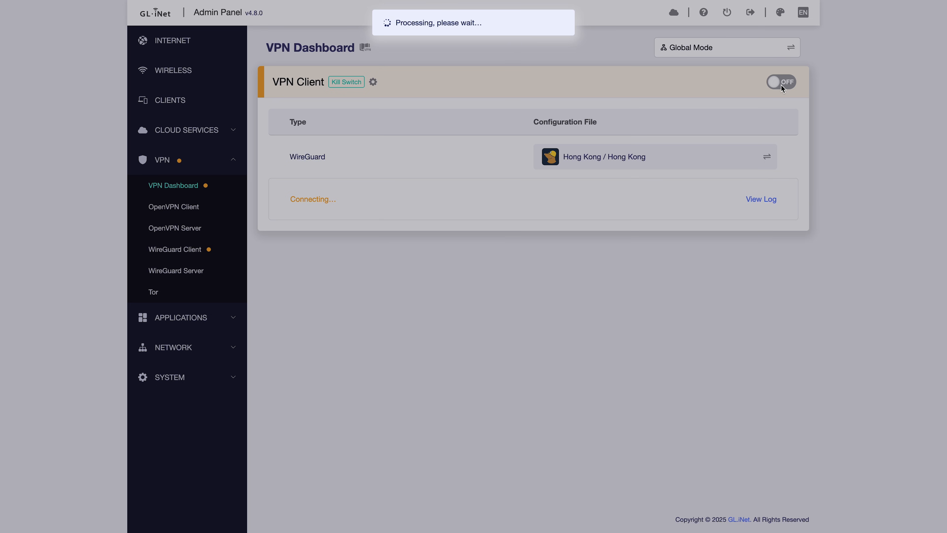
pyautogui.click(781, 81)
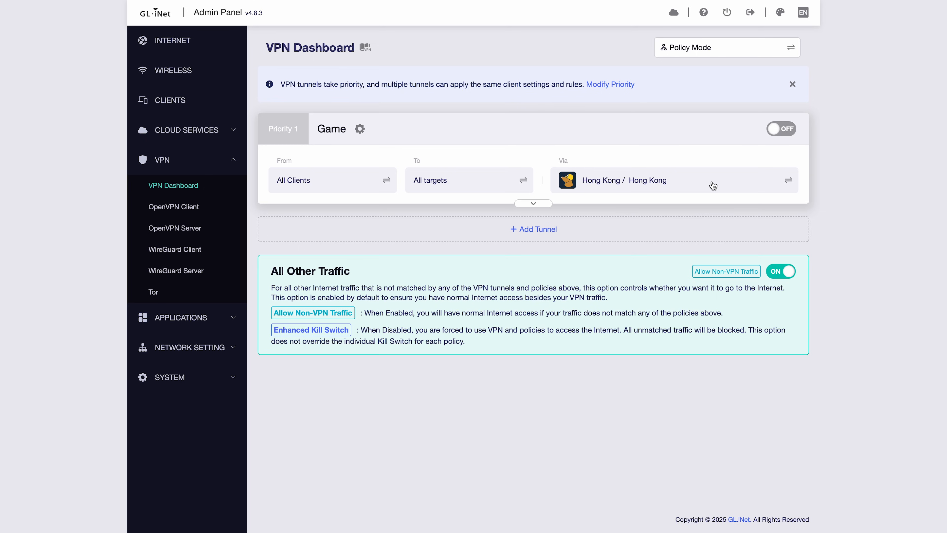
pyautogui.moveTo(334, 183)
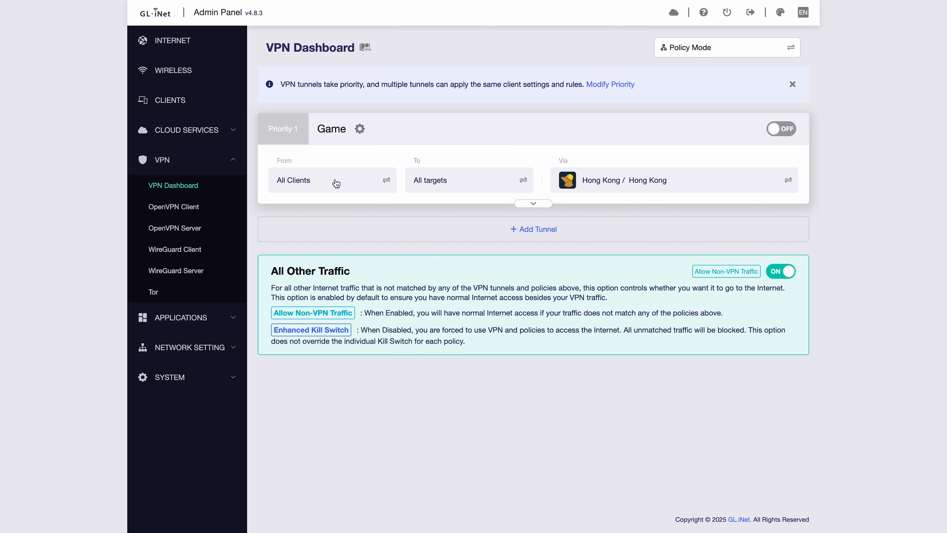
pyautogui.moveTo(559, 226)
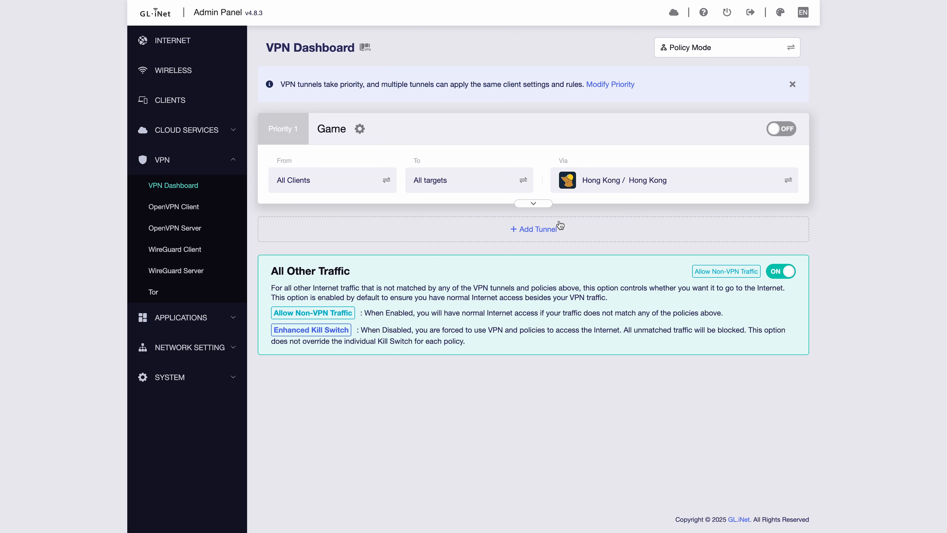
pyautogui.moveTo(535, 232)
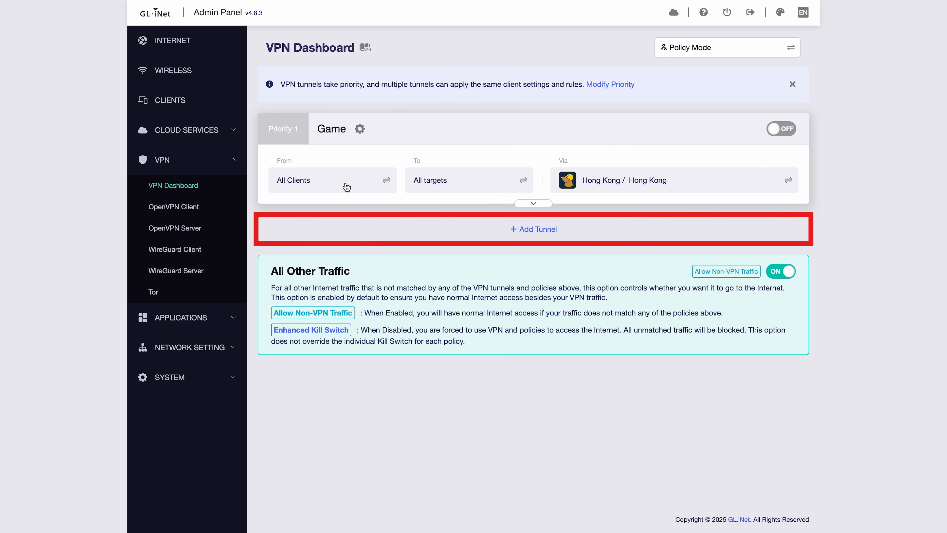
# Create a new VPN tunnel named 'Test' below Game
pyautogui.click(533, 229)
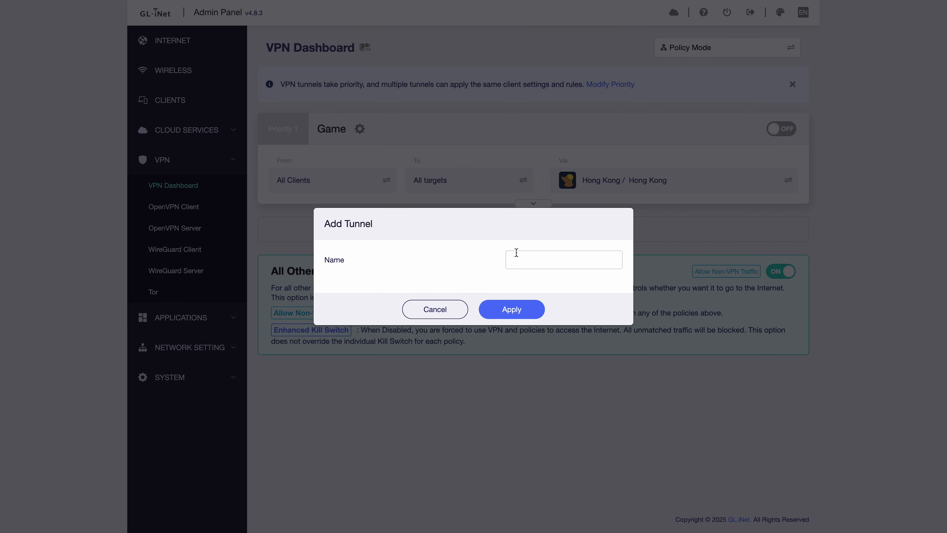
pyautogui.write('Test')
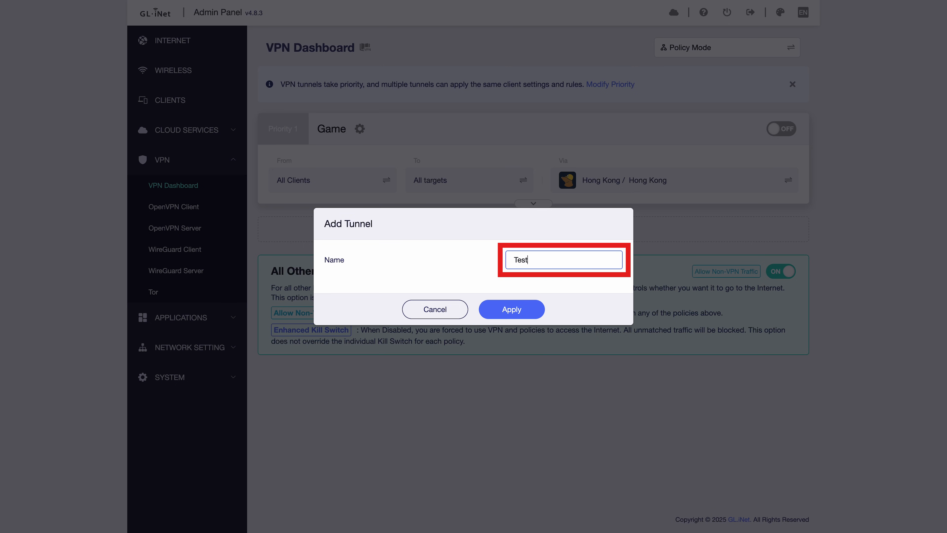
pyautogui.click(511, 309)
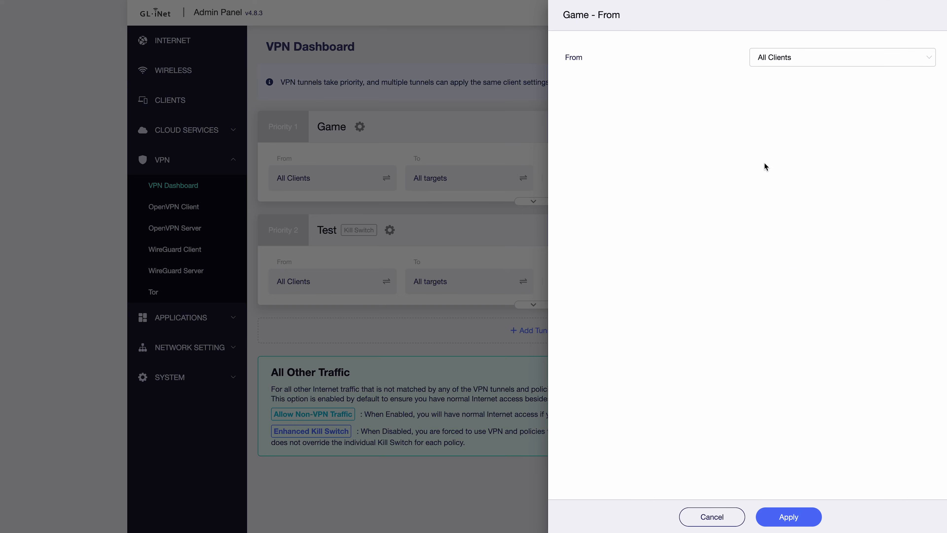
# Set Game's From to Specified Devices with only the Mac selected and apply
pyautogui.click(840, 58)
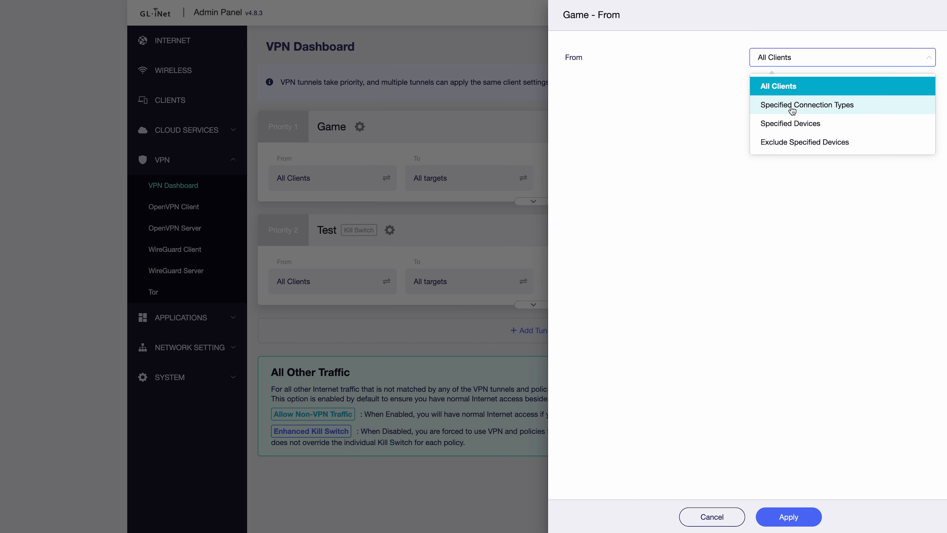
pyautogui.click(791, 105)
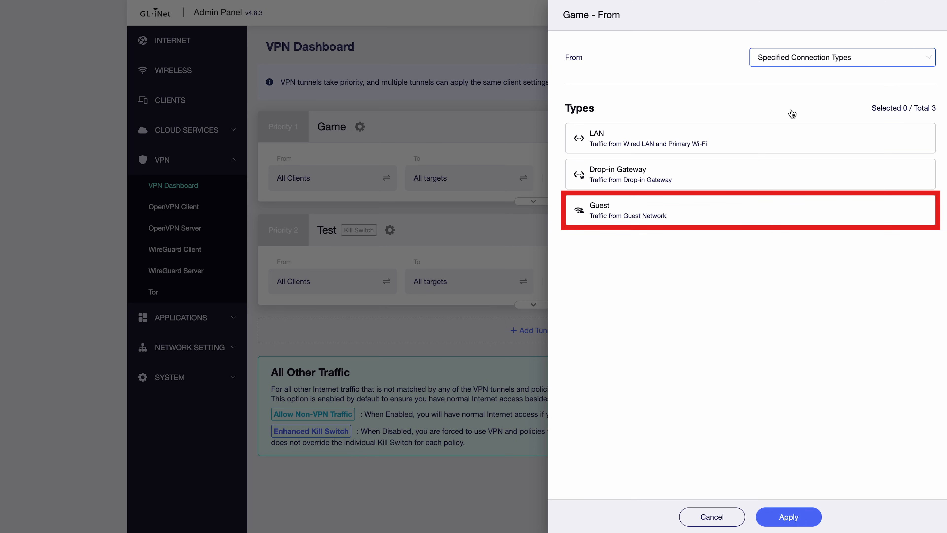
pyautogui.click(840, 58)
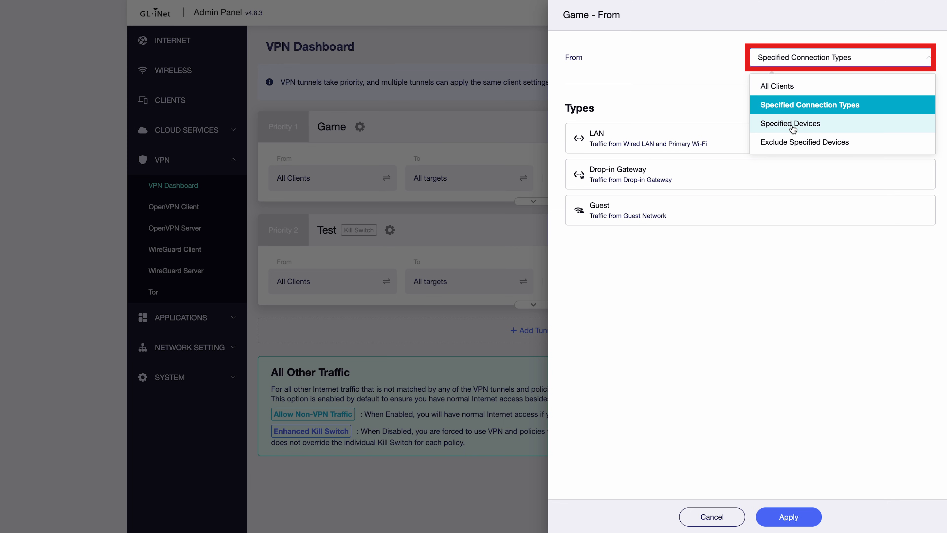
pyautogui.click(790, 123)
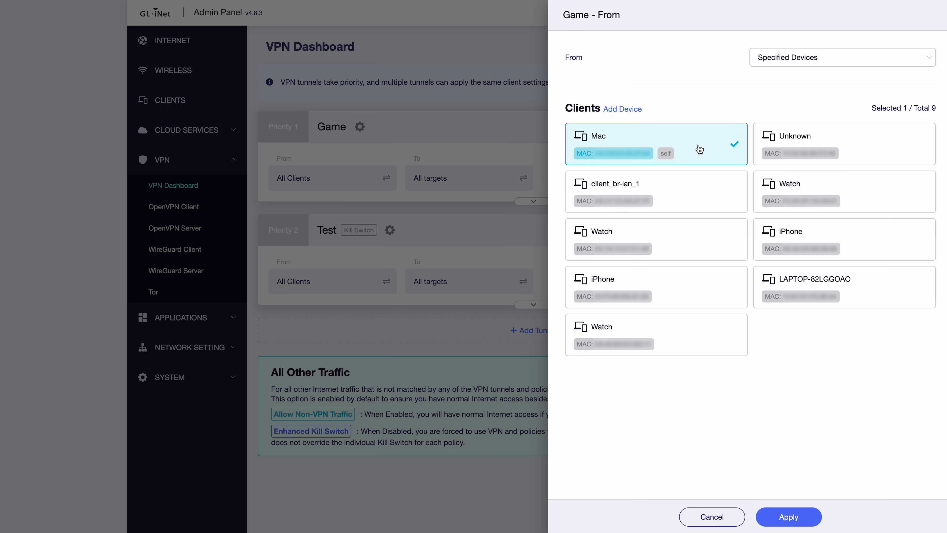
pyautogui.click(788, 516)
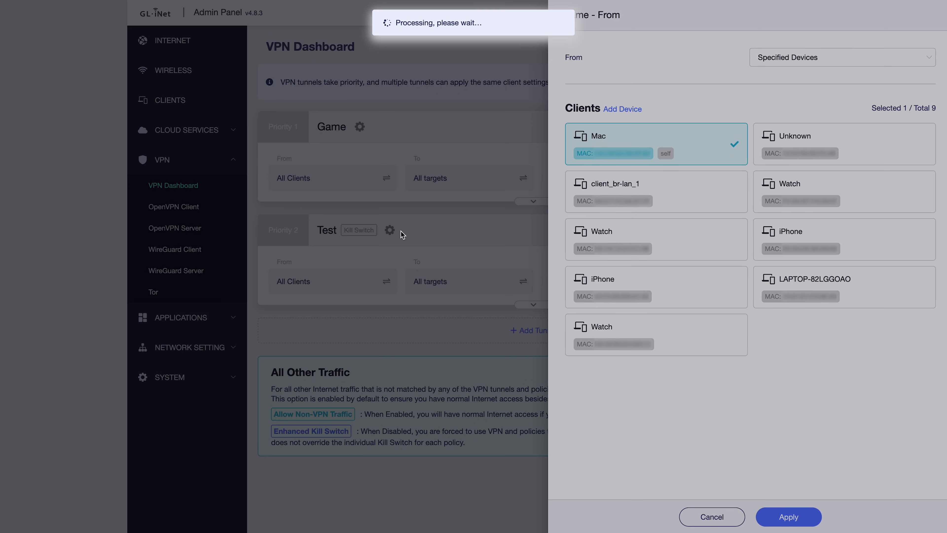
pyautogui.click(789, 517)
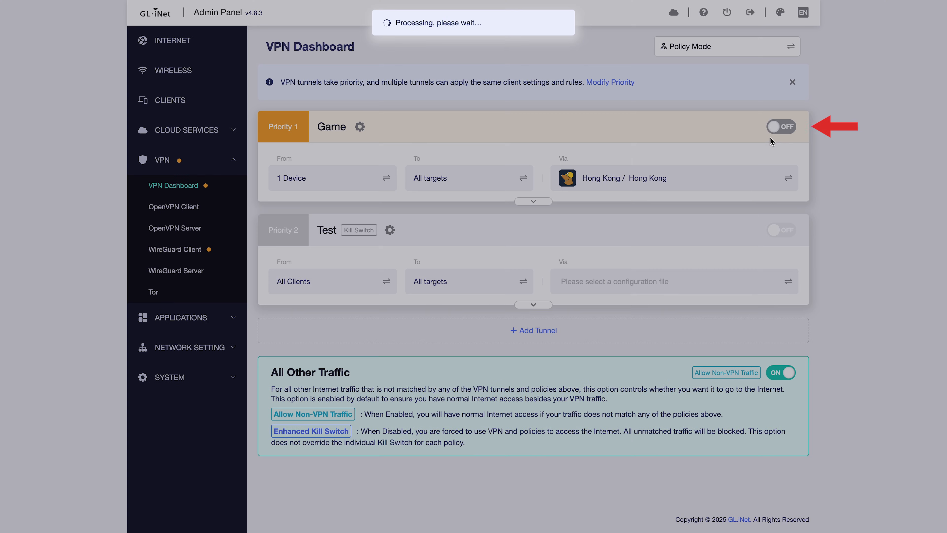
# Give the Test tunnel the New Provider Singapore configuration and switch Game and Test on
pyautogui.click(781, 126)
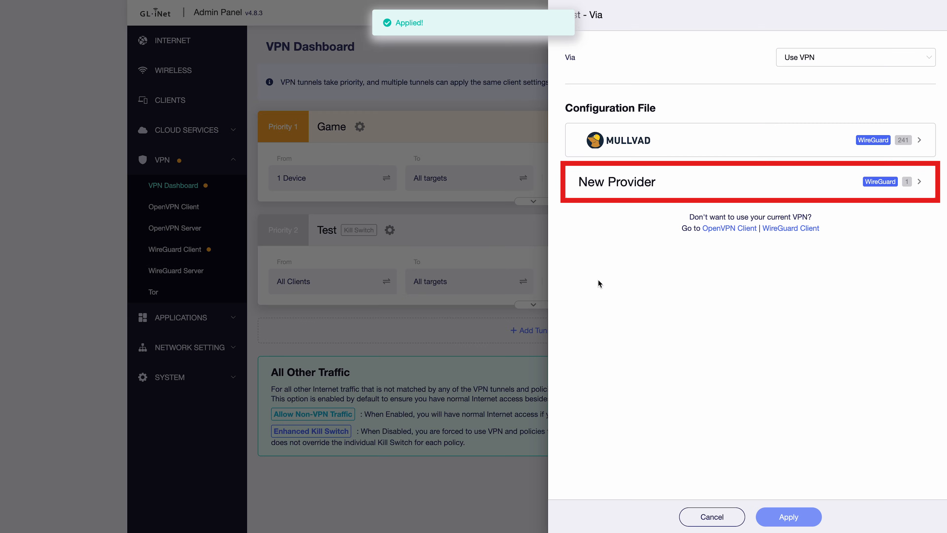
pyautogui.click(748, 184)
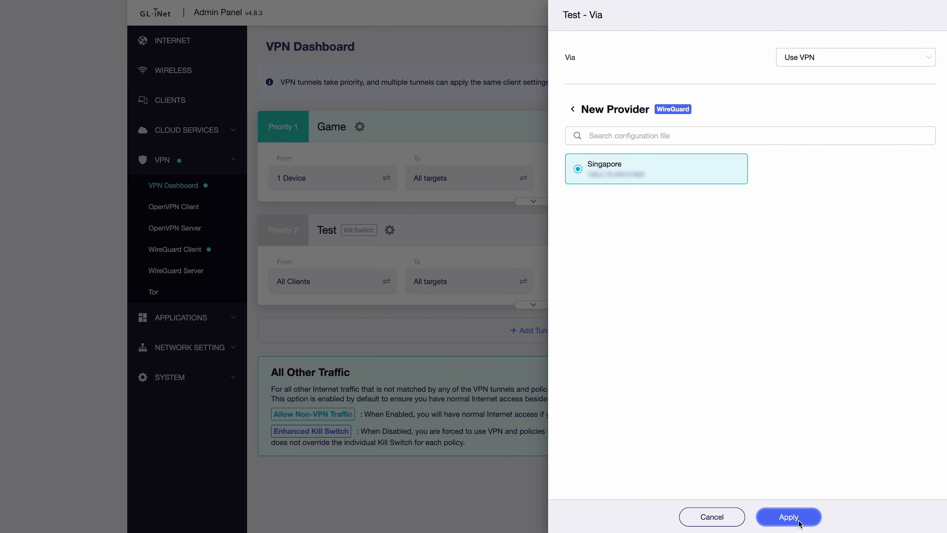
pyautogui.click(788, 517)
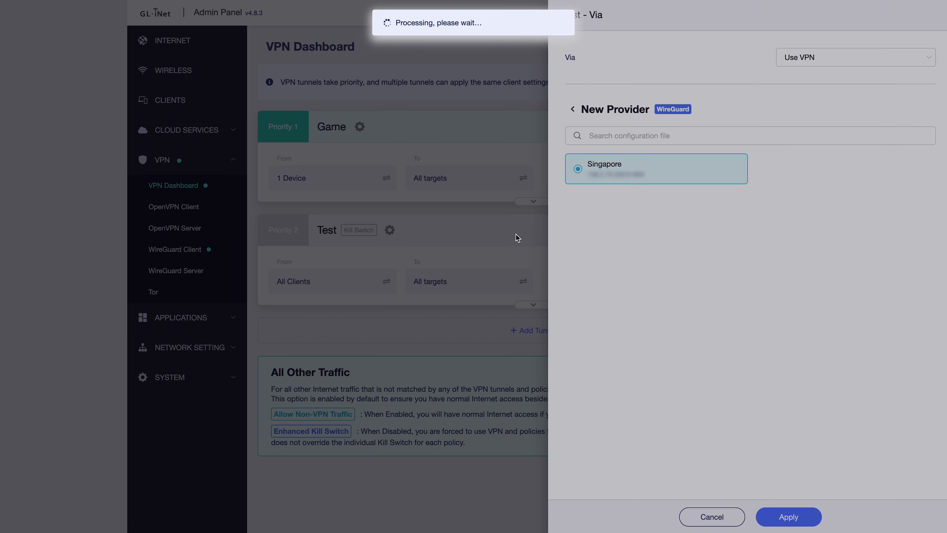
pyautogui.click(789, 516)
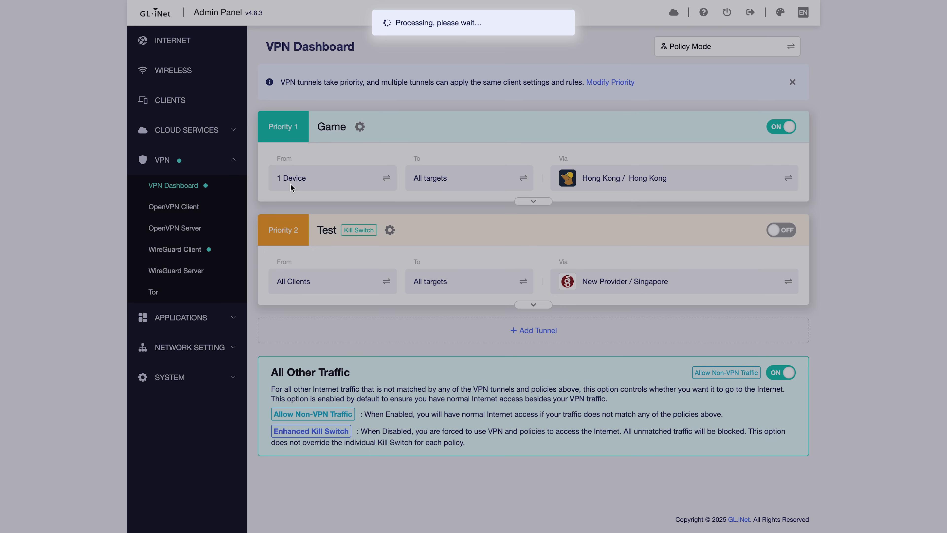
pyautogui.click(781, 229)
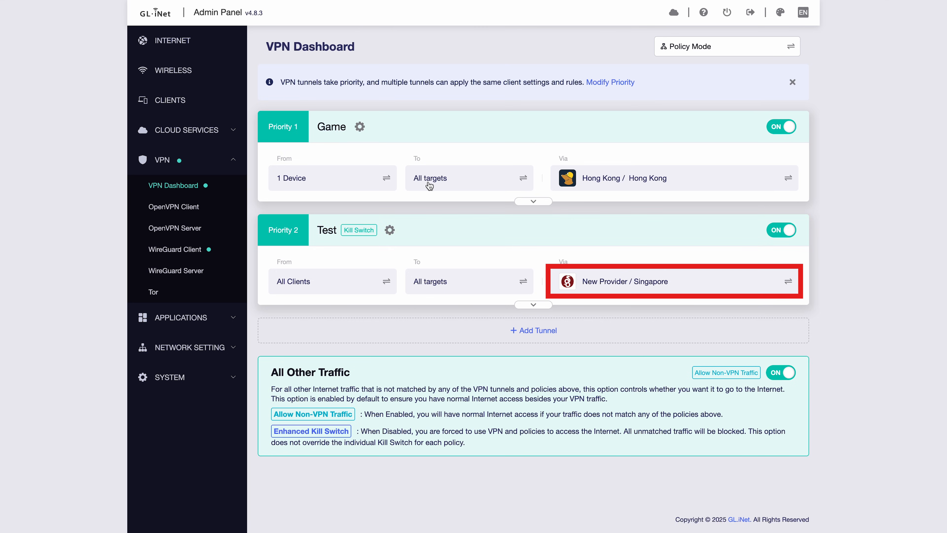
pyautogui.moveTo(317, 295)
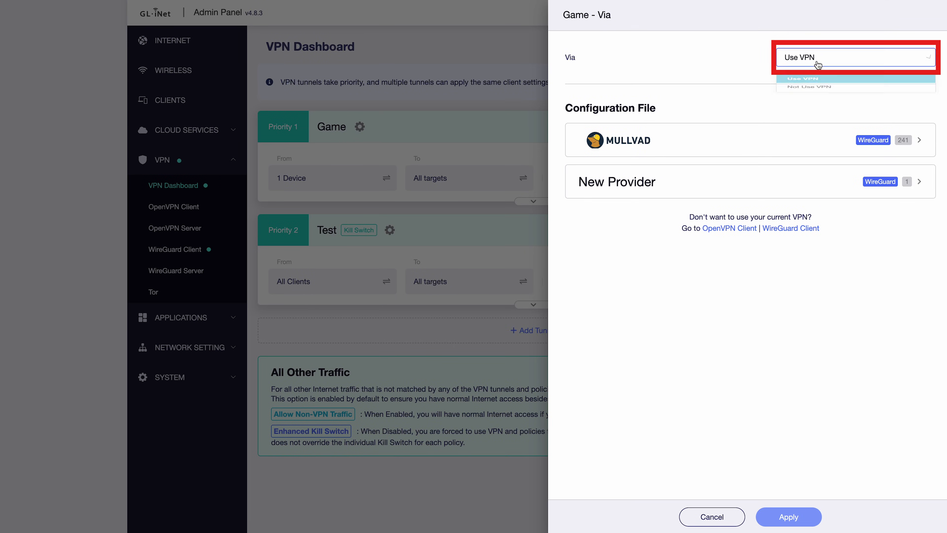
# Set Game's Via to Not Use VPN instead of the Hong Kong server and apply
pyautogui.click(809, 86)
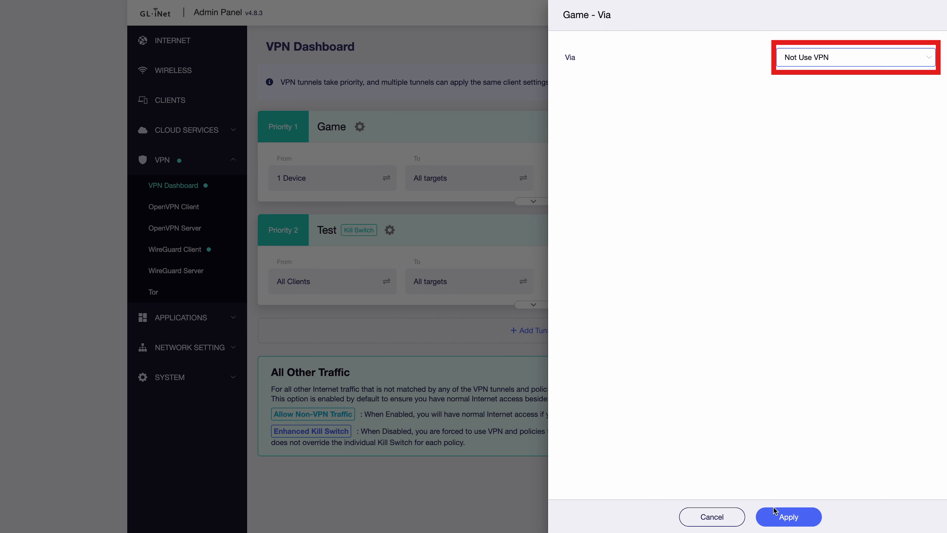
pyautogui.click(788, 517)
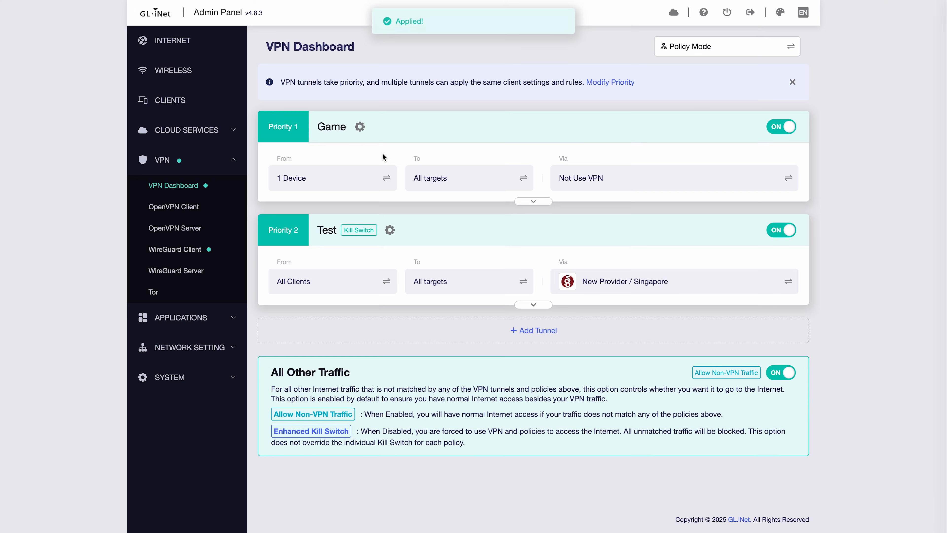
pyautogui.moveTo(282, 184)
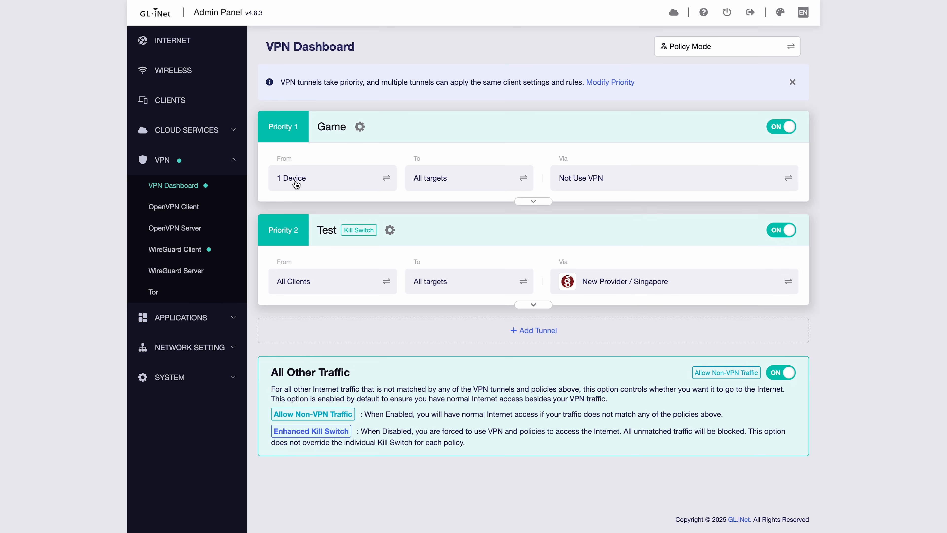
pyautogui.click(390, 230)
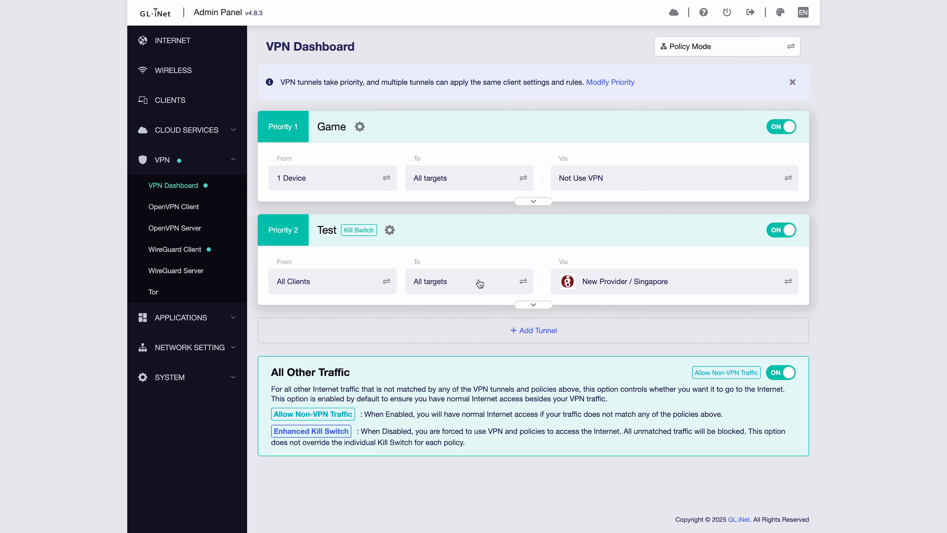
pyautogui.moveTo(809, 196)
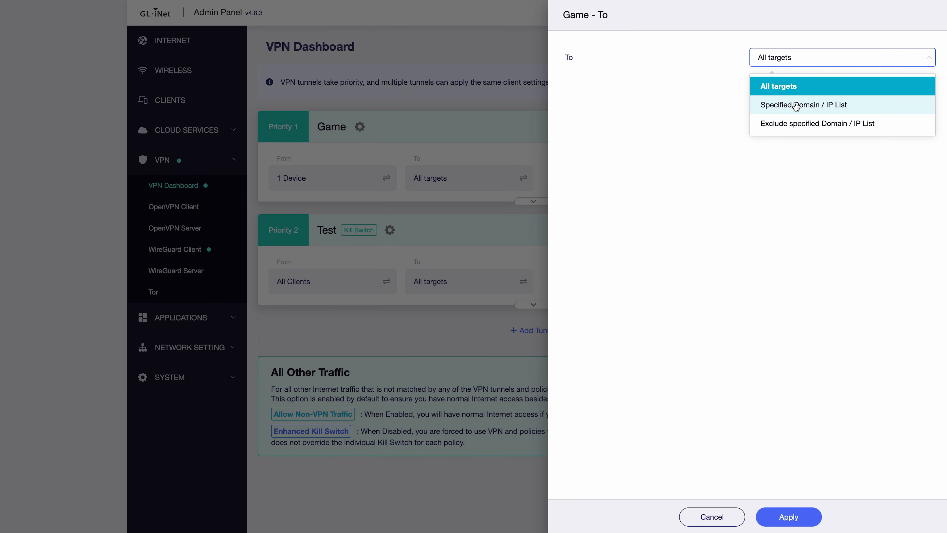
pyautogui.moveTo(801, 108)
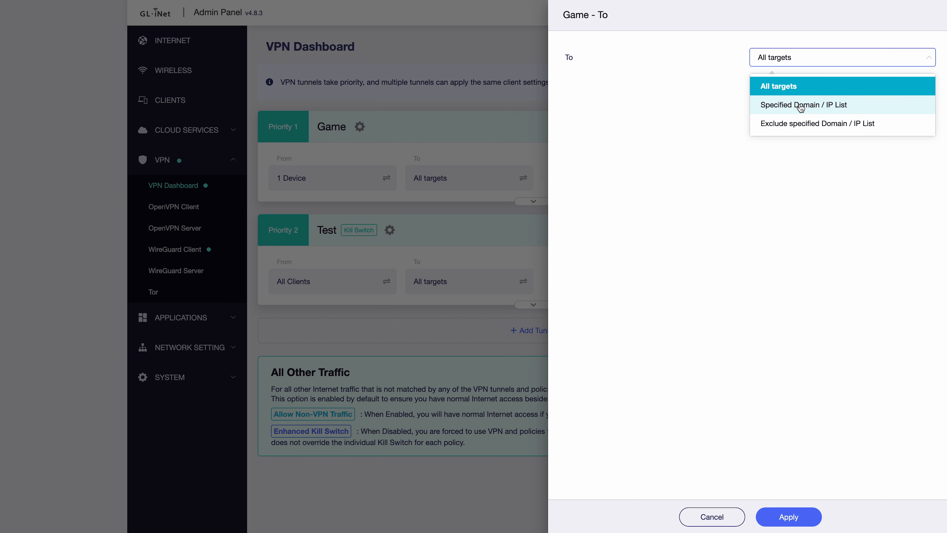
# Set Game's To to Specified Domain / IP List in Manual mode, saving the 2029-entry list
pyautogui.click(801, 104)
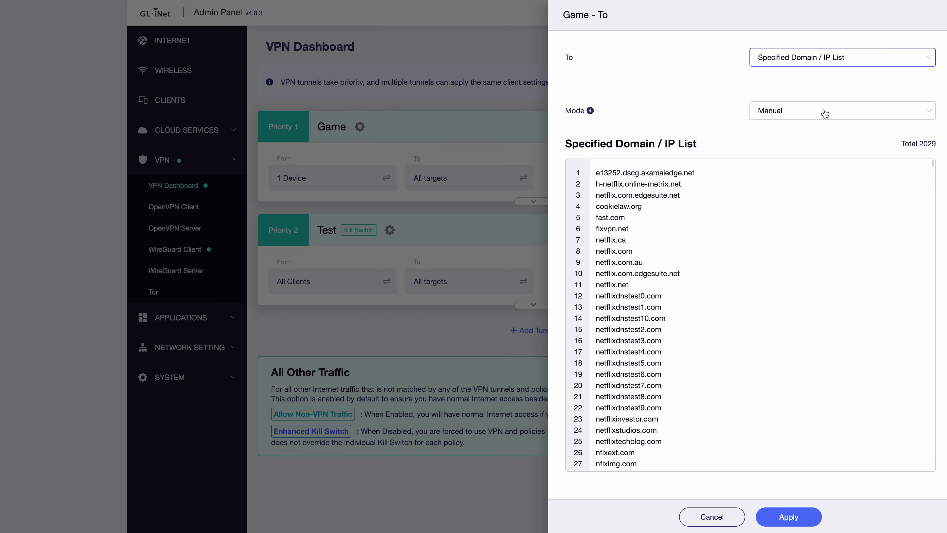
pyautogui.click(824, 111)
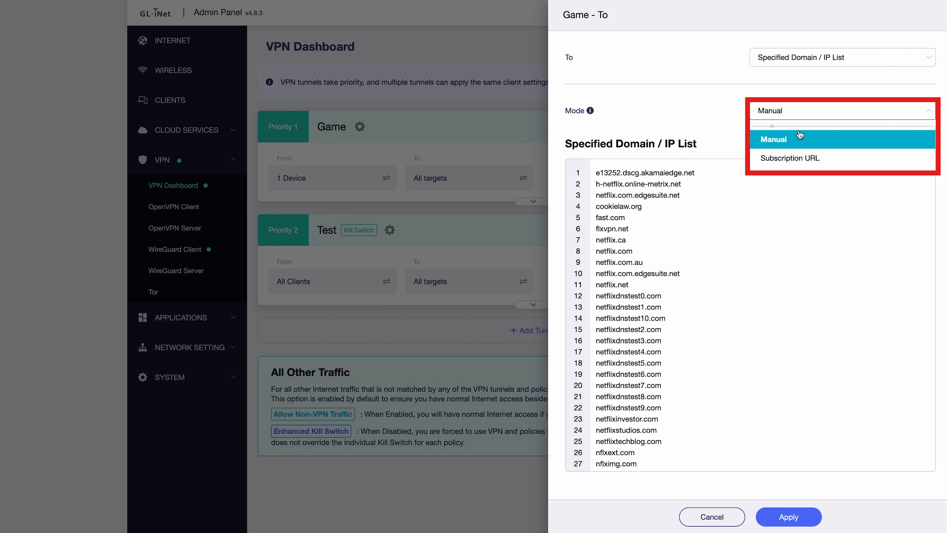
pyautogui.click(790, 158)
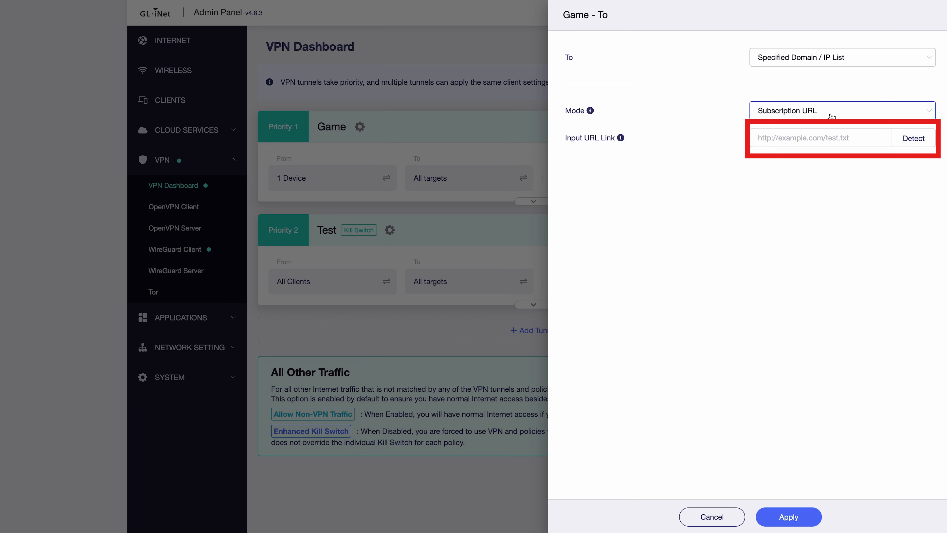
pyautogui.click(833, 110)
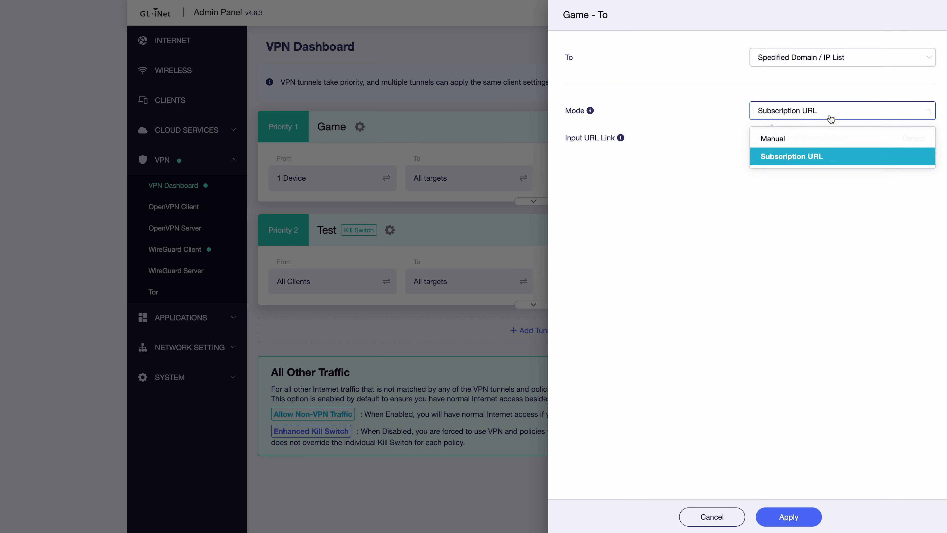
pyautogui.click(772, 139)
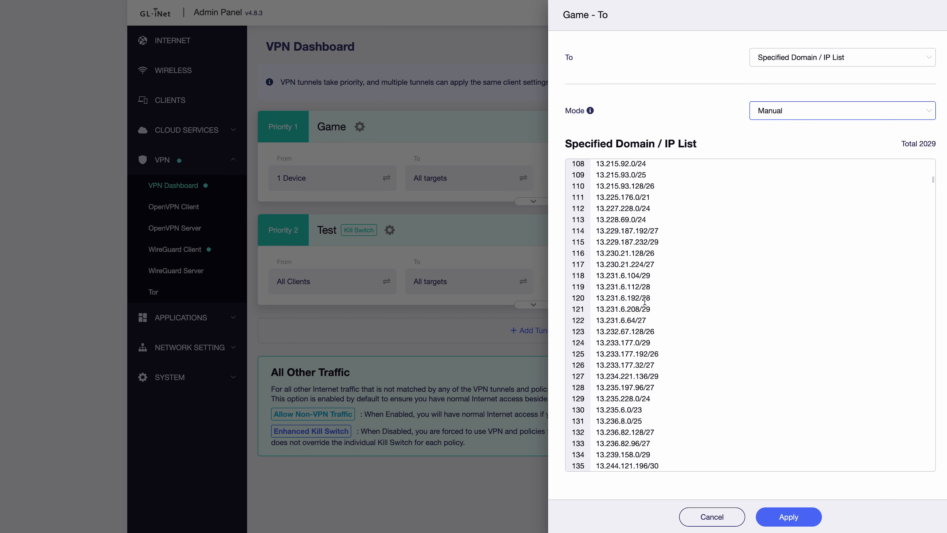
pyautogui.scroll(-3)
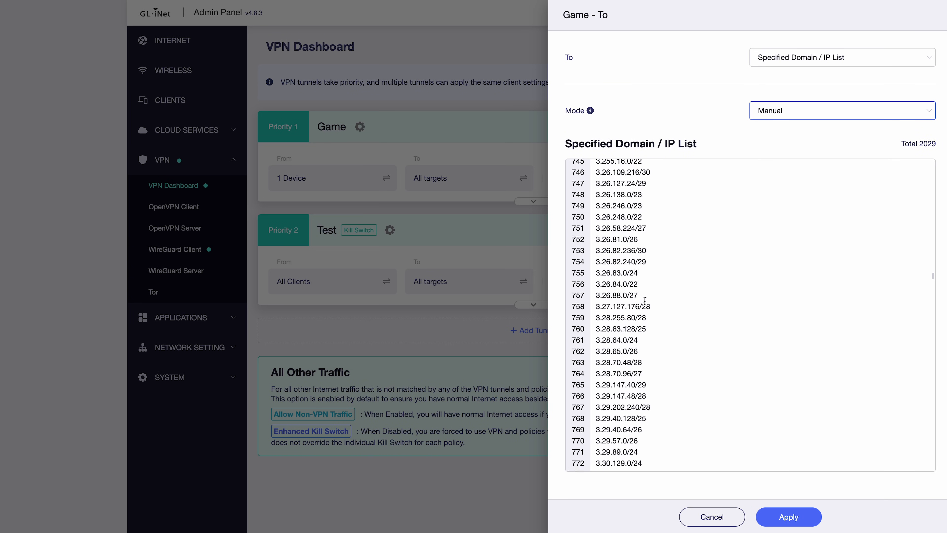
pyautogui.scroll(-3)
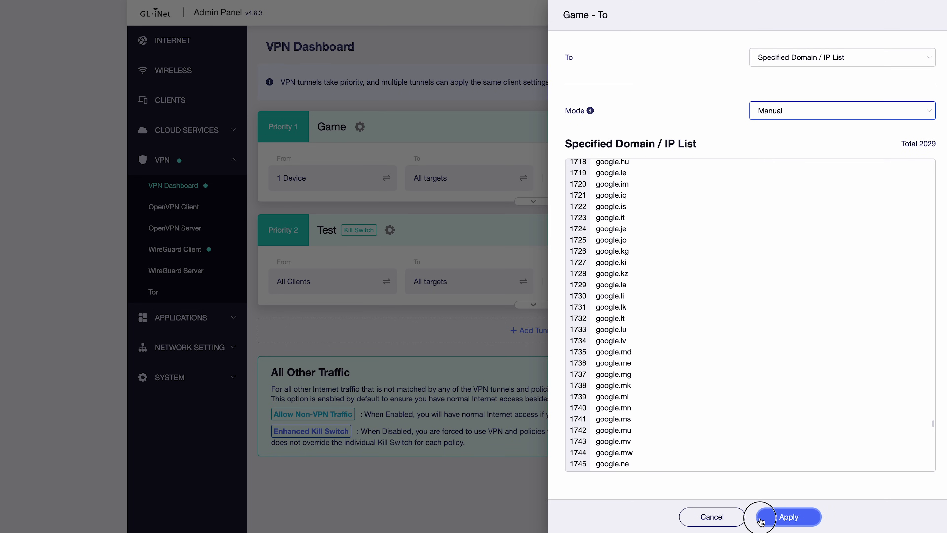
pyautogui.click(788, 516)
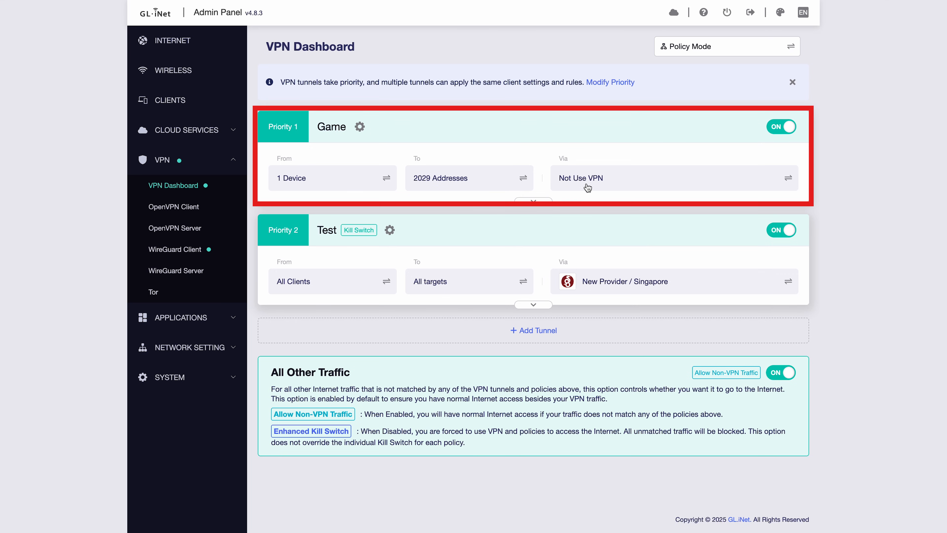
pyautogui.moveTo(781, 169)
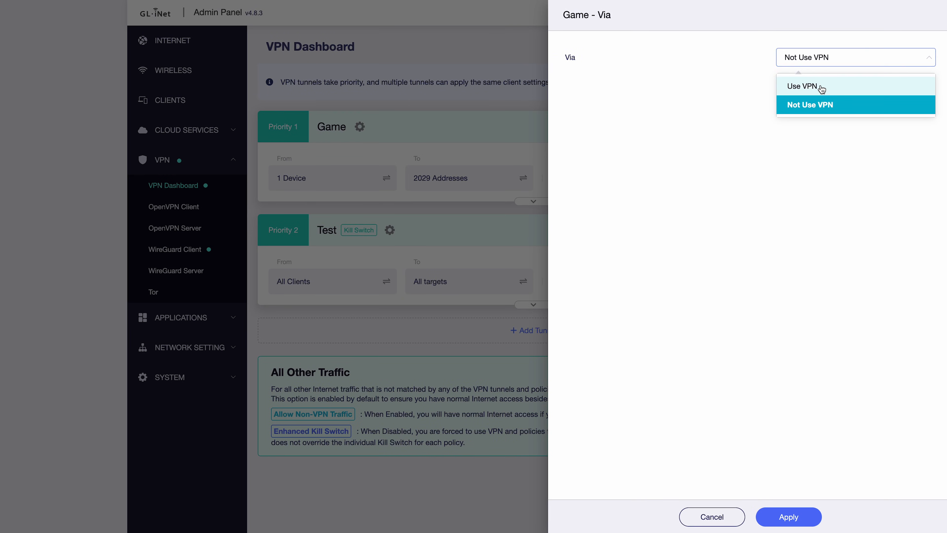
# Route Game through Mullvad Hong Kong again and review its destination settings without changes
pyautogui.click(802, 86)
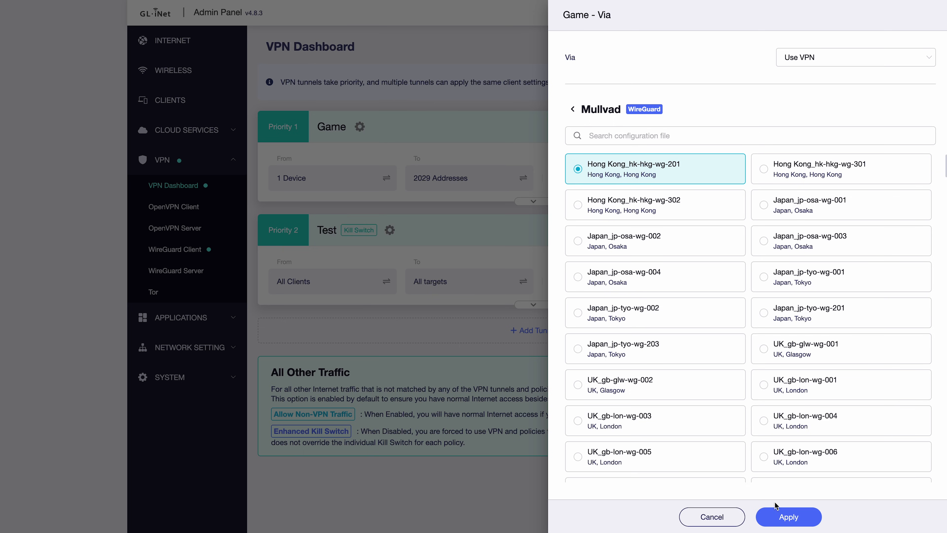
pyautogui.click(788, 516)
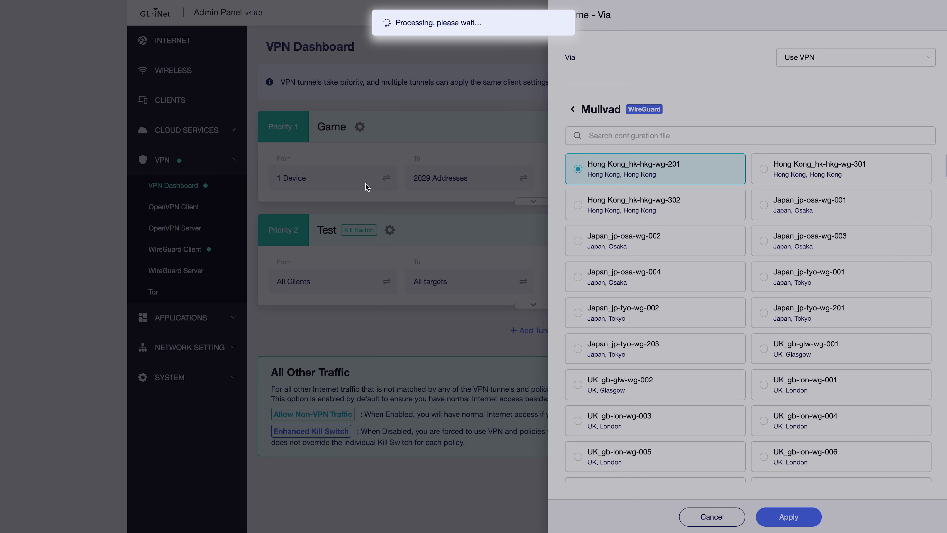
pyautogui.click(788, 517)
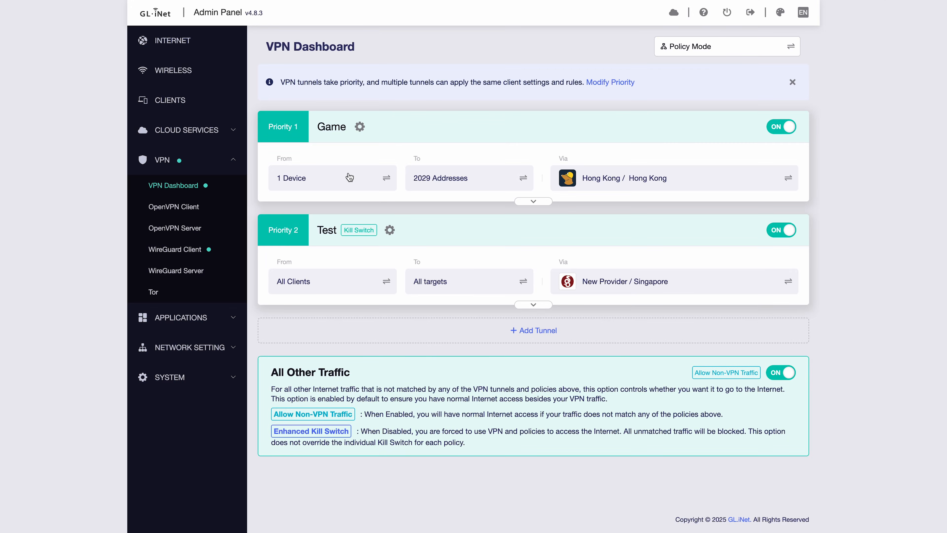
pyautogui.click(350, 177)
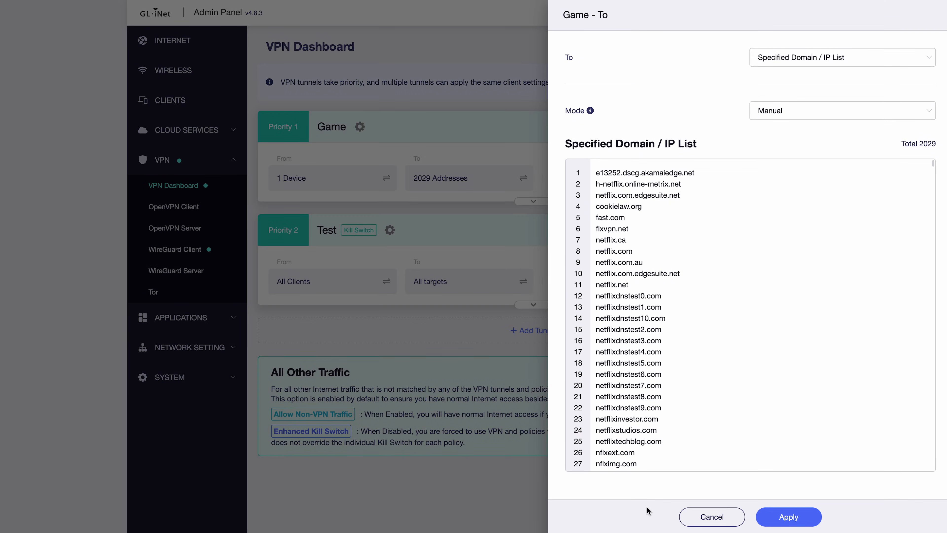
pyautogui.click(712, 517)
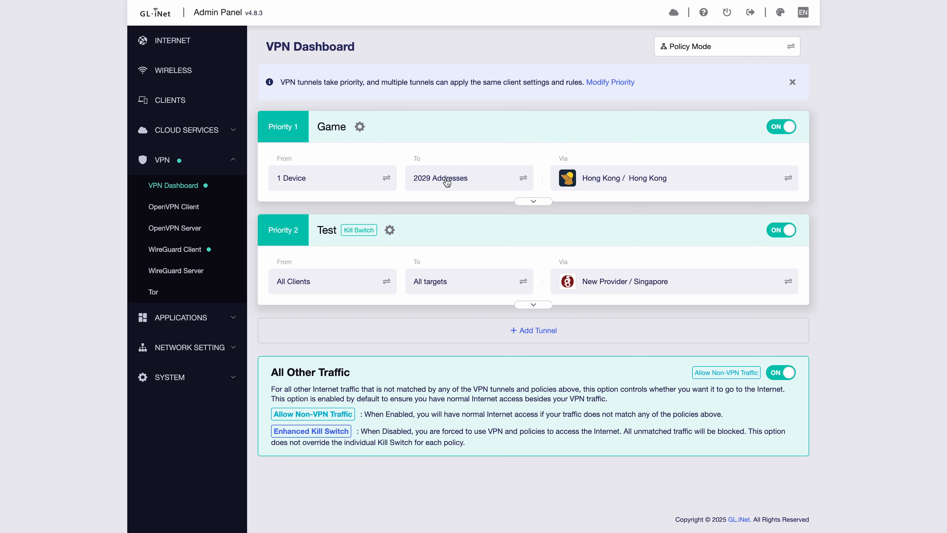
# Create a third VPN tunnel named 'Test2'
pyautogui.click(533, 330)
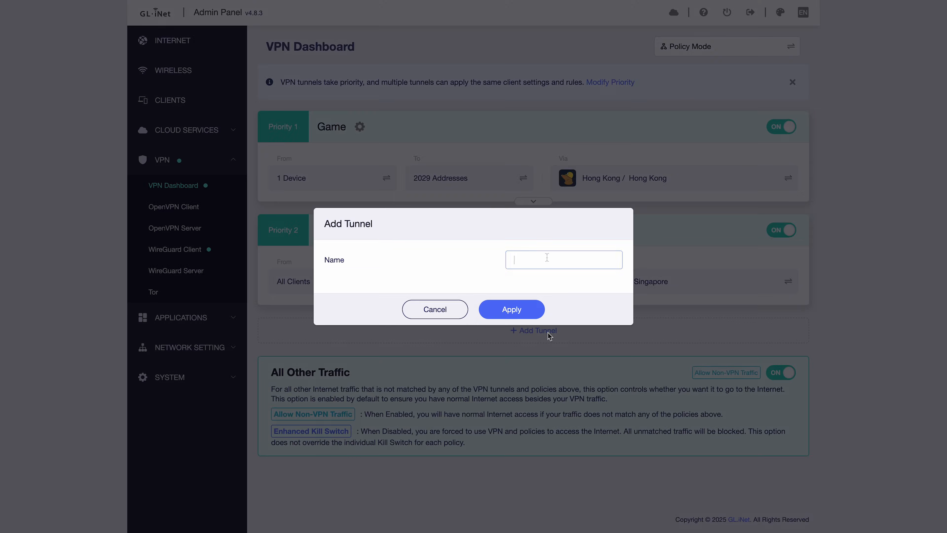
pyautogui.write('Test2')
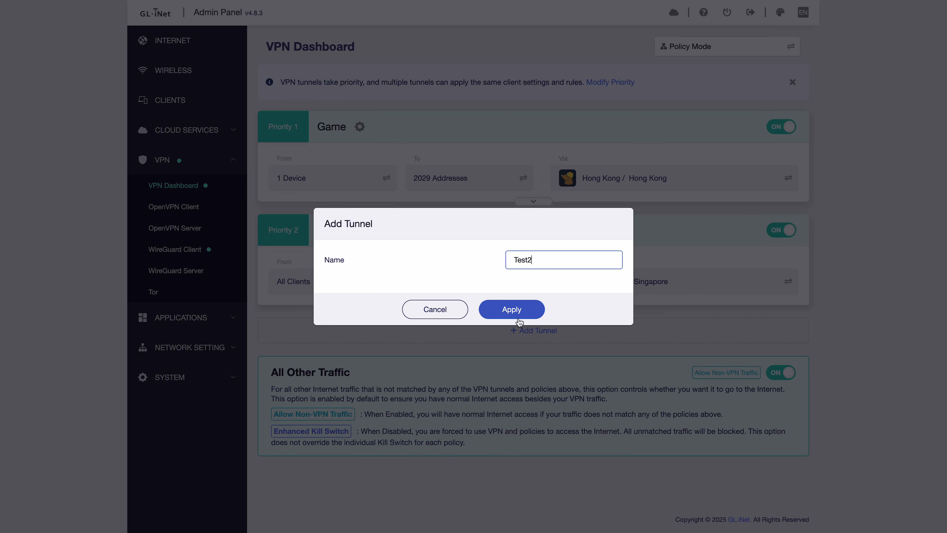
pyautogui.click(512, 310)
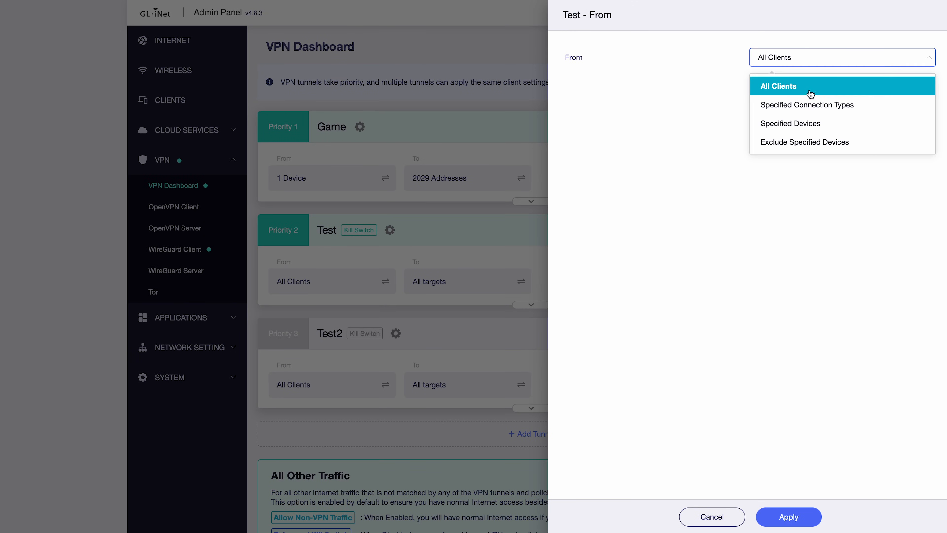
# Limit Test's From to the Guest connection type and route it via Mullvad USA Kansas City
pyautogui.click(806, 105)
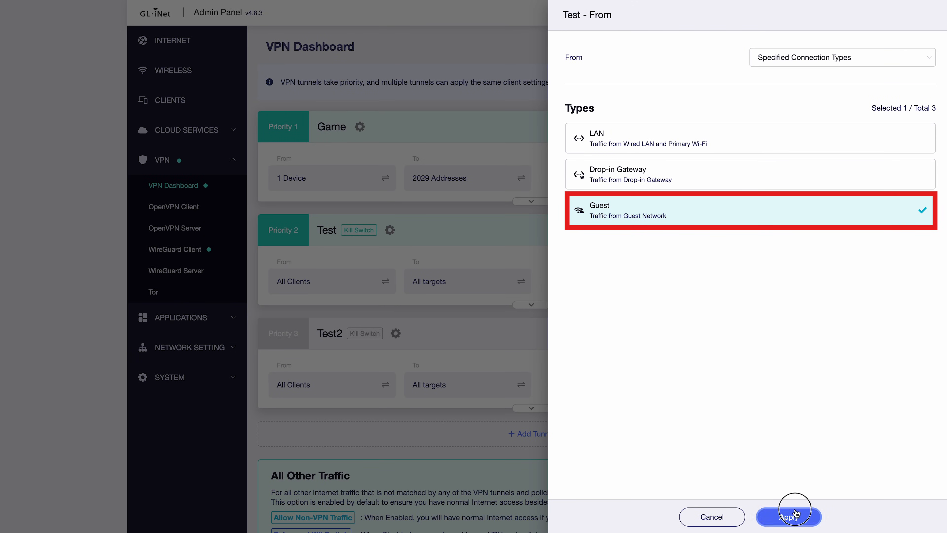
pyautogui.click(788, 517)
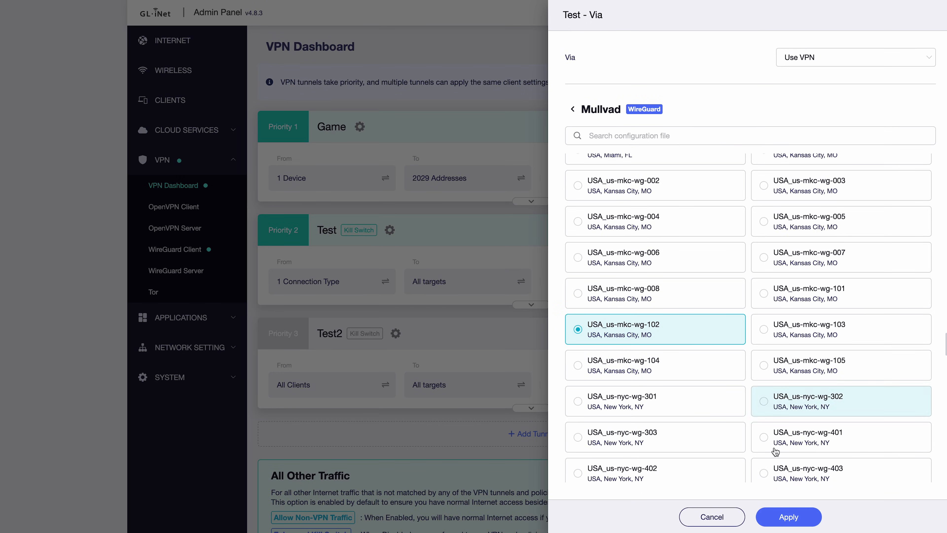
pyautogui.click(788, 517)
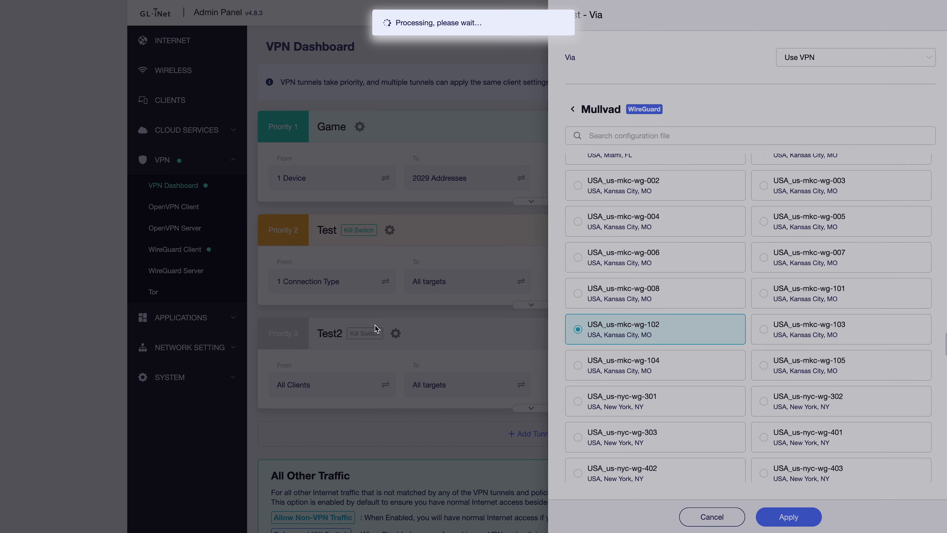
pyautogui.click(788, 517)
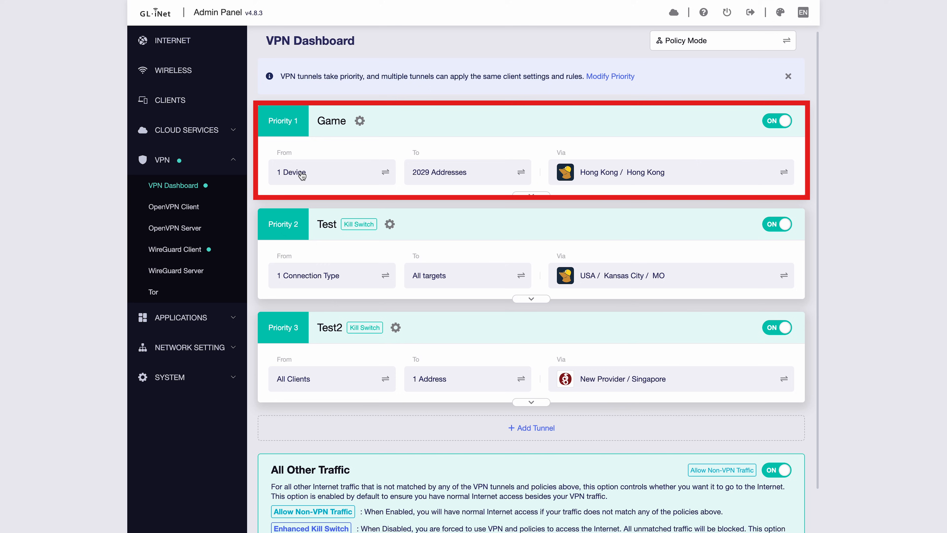
pyautogui.moveTo(308, 183)
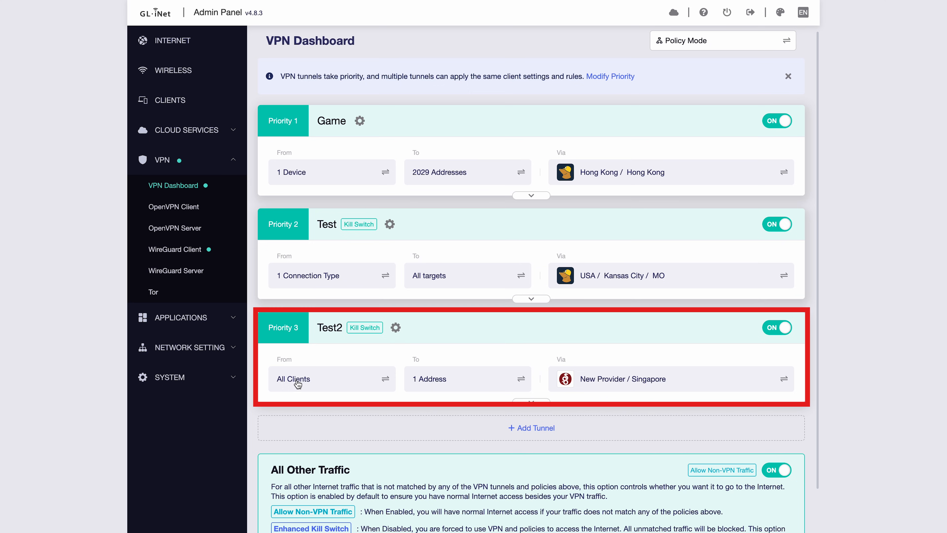
pyautogui.moveTo(482, 384)
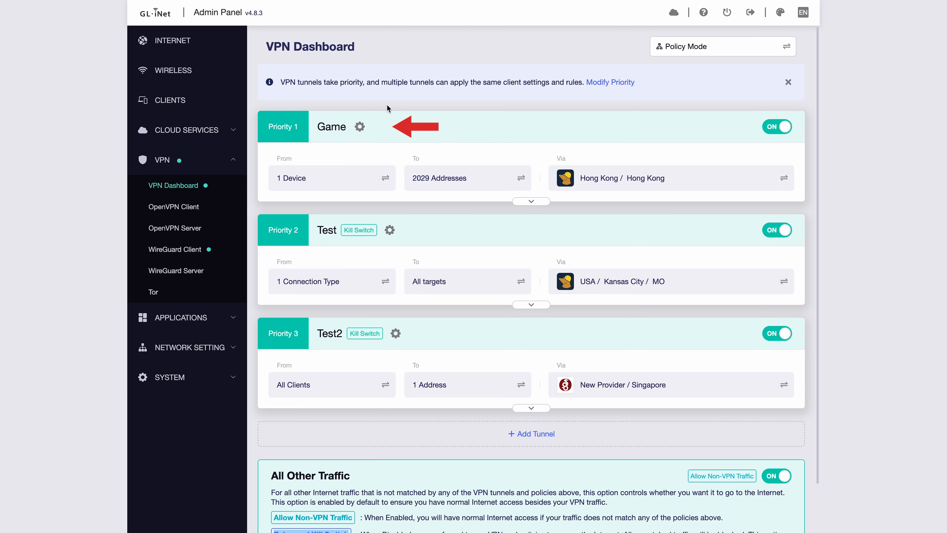
pyautogui.click(359, 126)
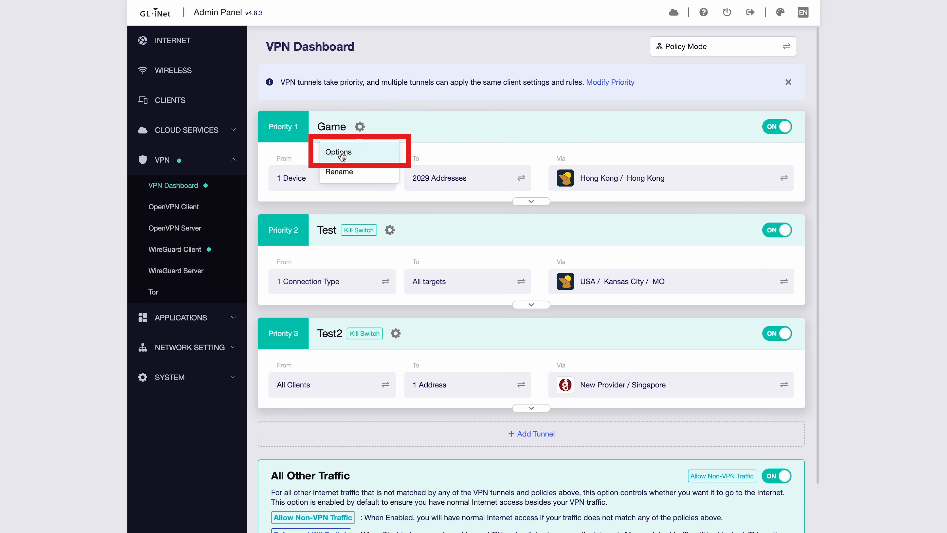
pyautogui.click(339, 152)
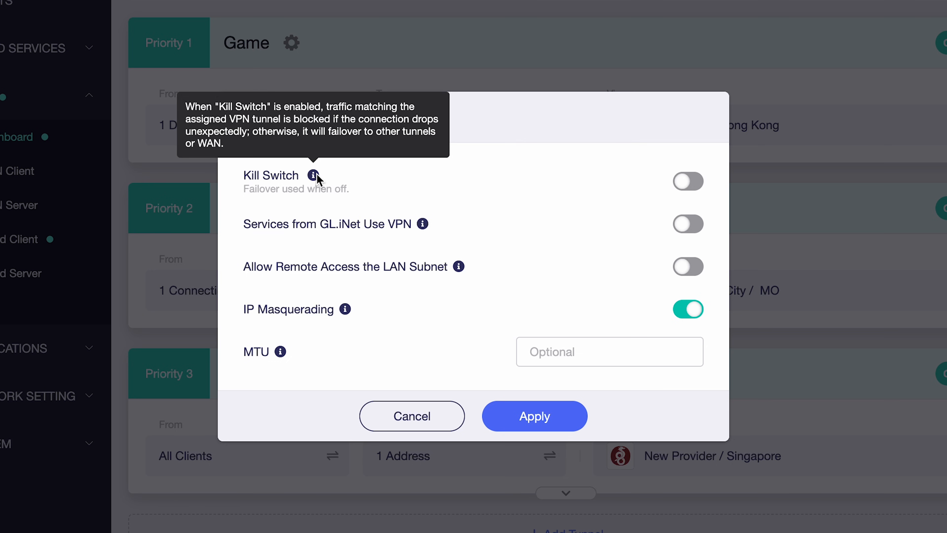
pyautogui.moveTo(755, 169)
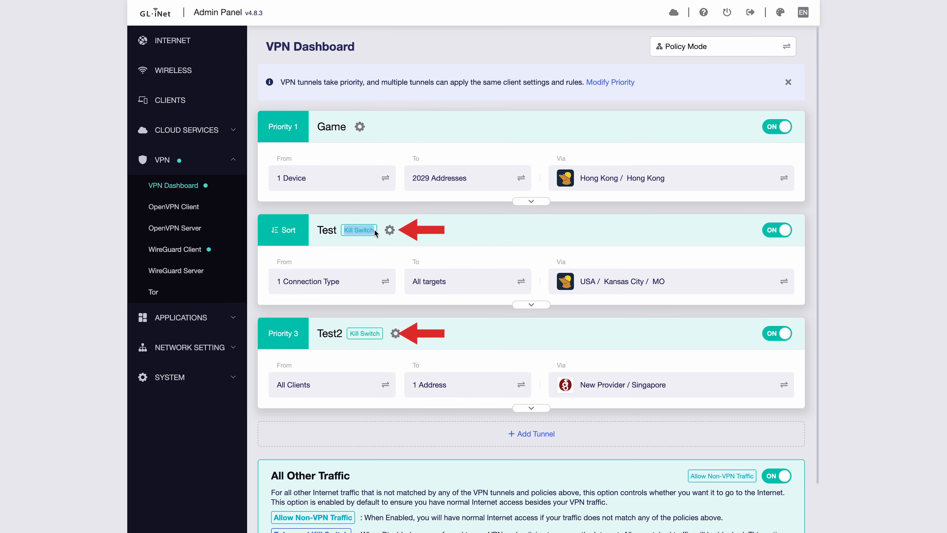
pyautogui.click(173, 41)
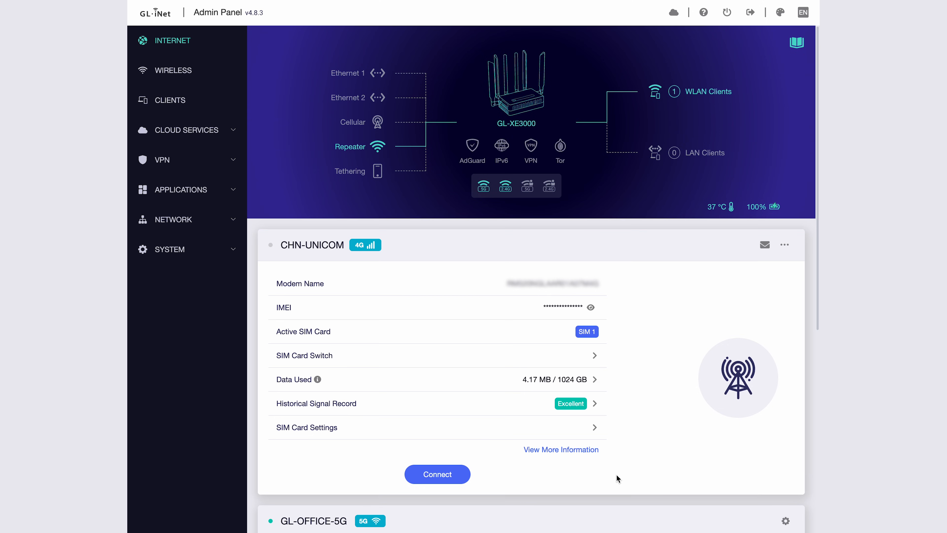
# Connect the CHN-UNICOM cellular modem and view its Lock Tower and Lock Operator options
pyautogui.click(437, 474)
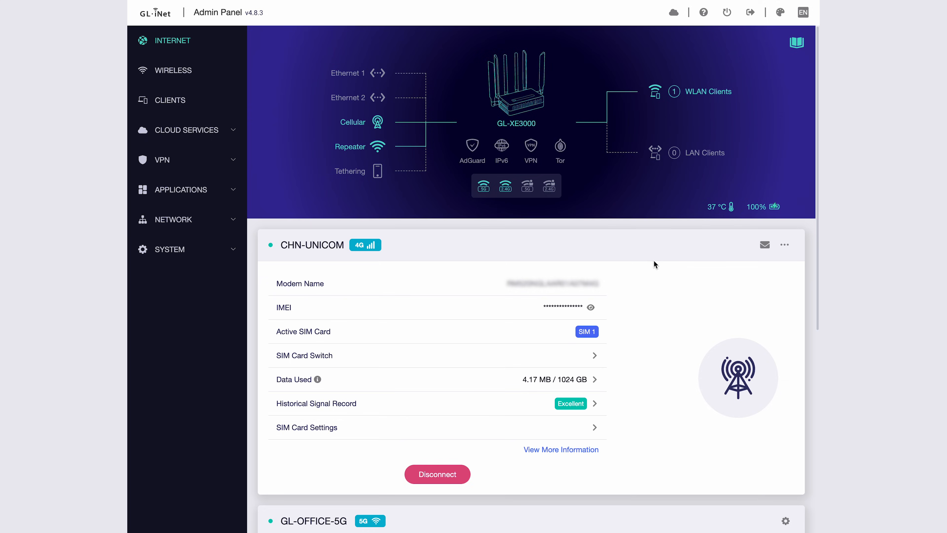
pyautogui.click(784, 244)
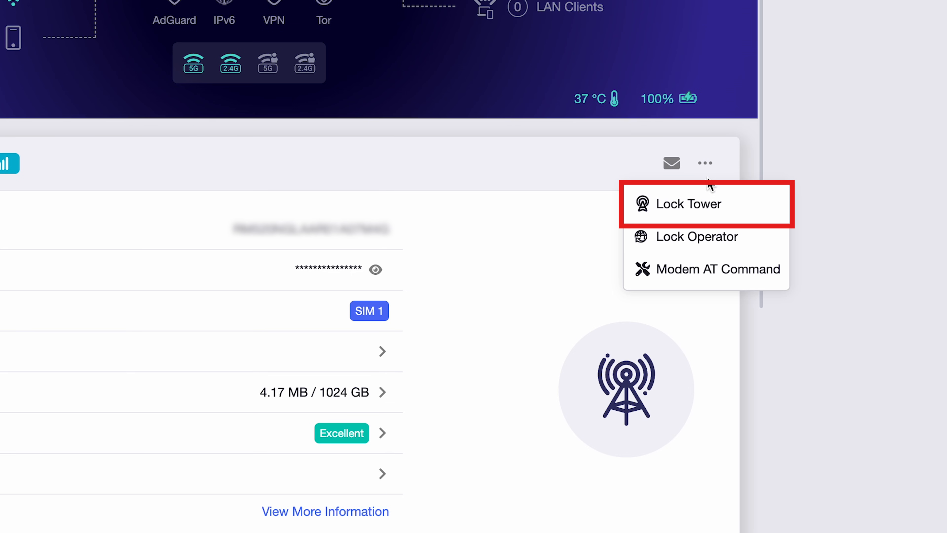
pyautogui.click(688, 205)
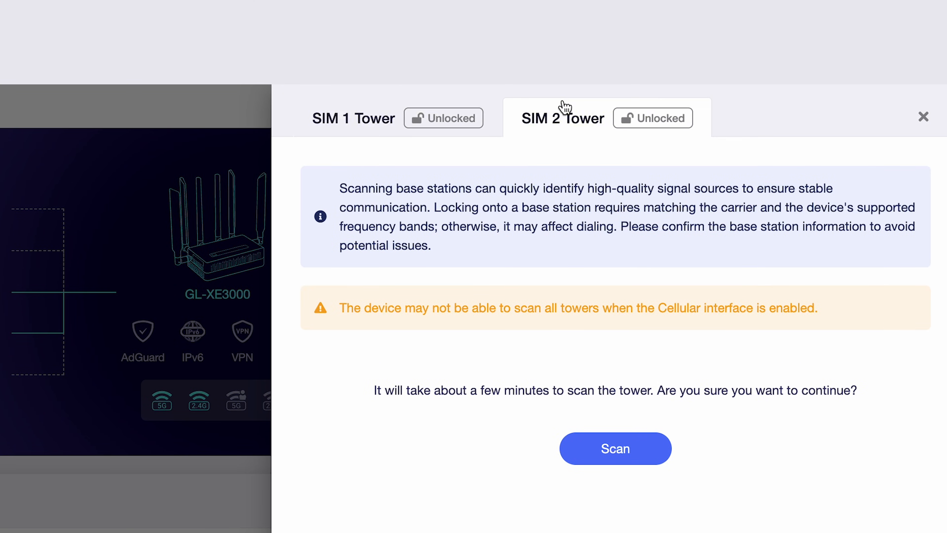
pyautogui.moveTo(878, 116)
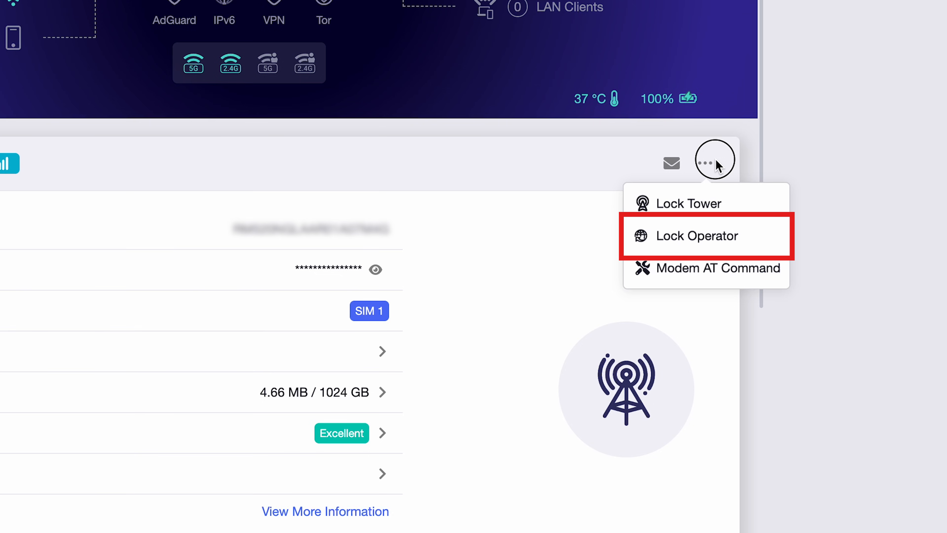
pyautogui.click(696, 236)
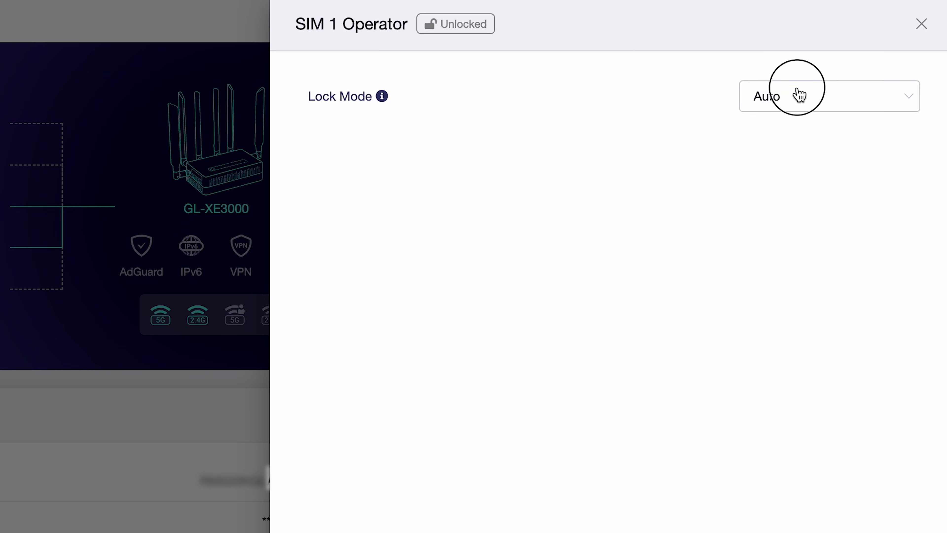
pyautogui.click(800, 97)
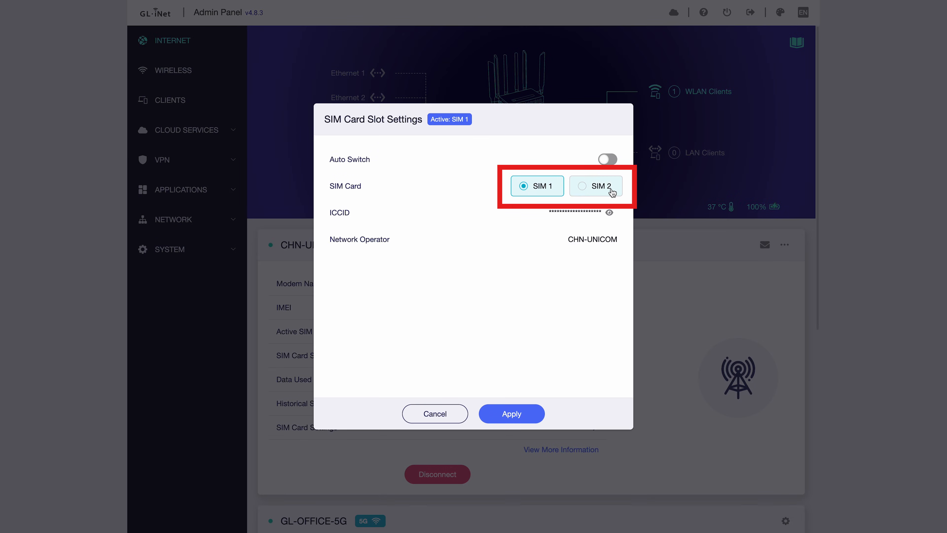
# Try SIM 2, revert to SIM 1, and view the Data Used statistics and limits
pyautogui.click(601, 186)
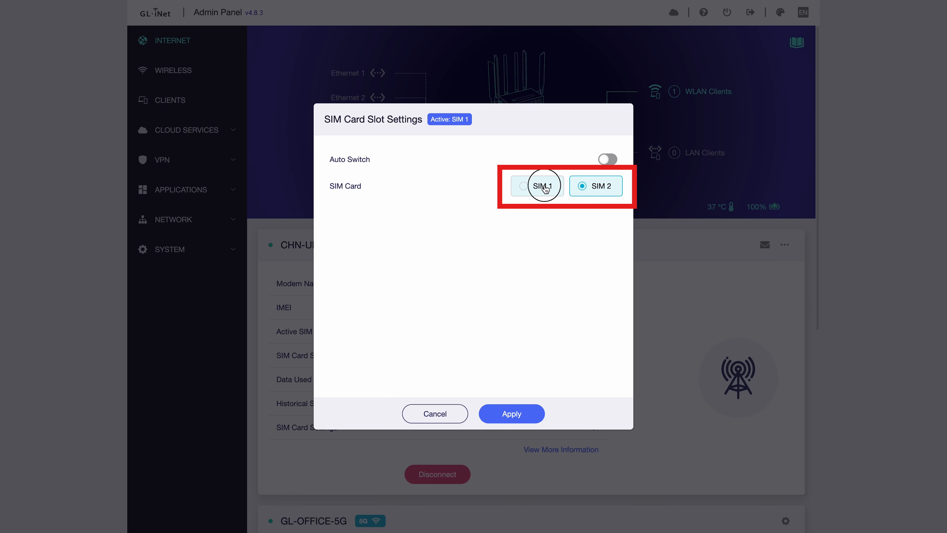
pyautogui.click(435, 413)
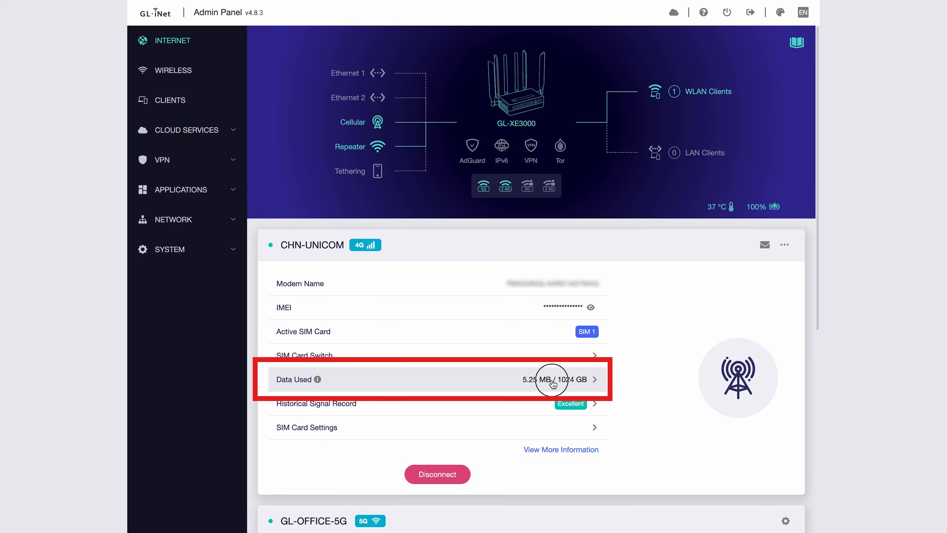
pyautogui.click(553, 379)
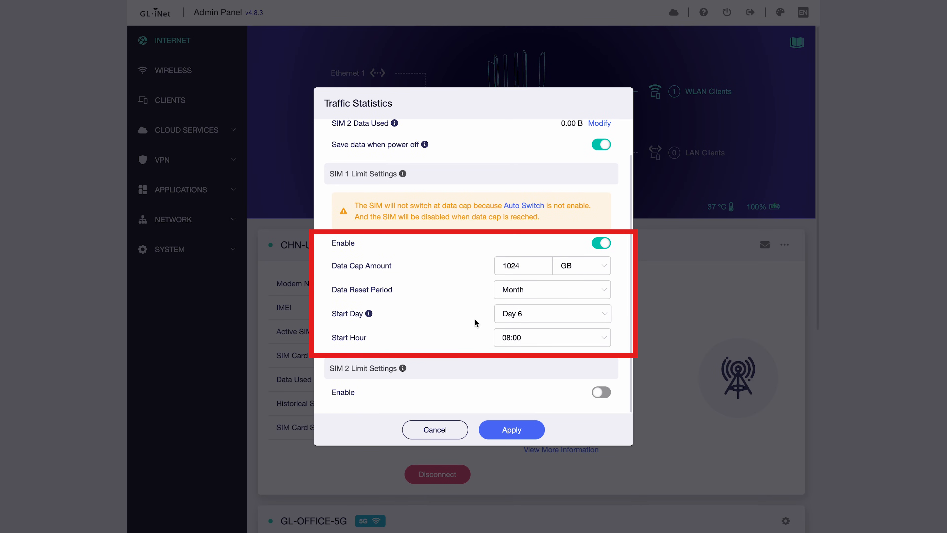
pyautogui.moveTo(507, 207)
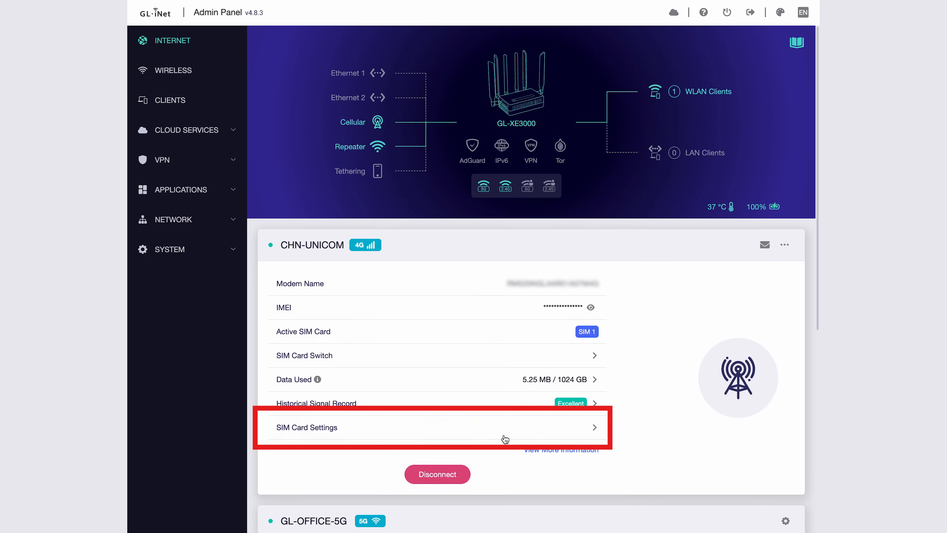
# Review the SIM Card Settings, cancel, and view the Historical Signal Record
pyautogui.click(307, 427)
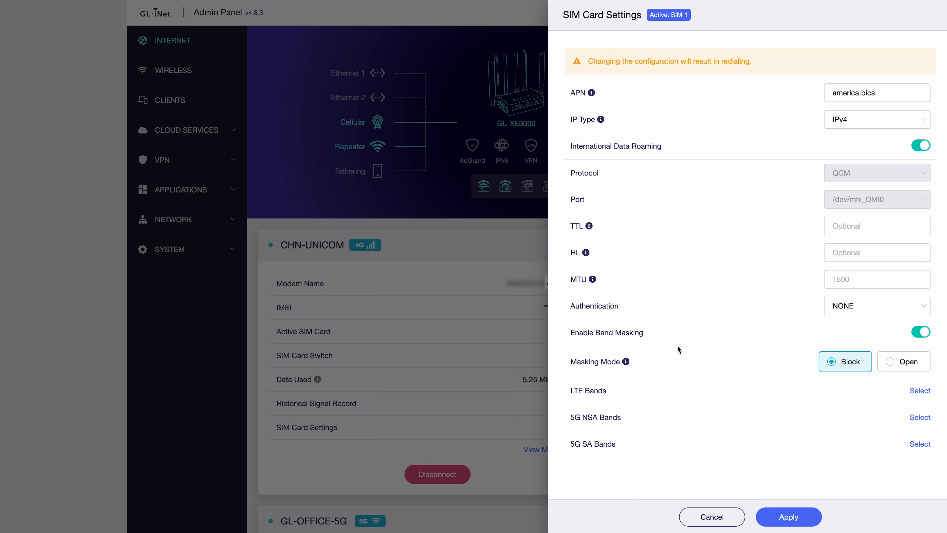
pyautogui.click(711, 517)
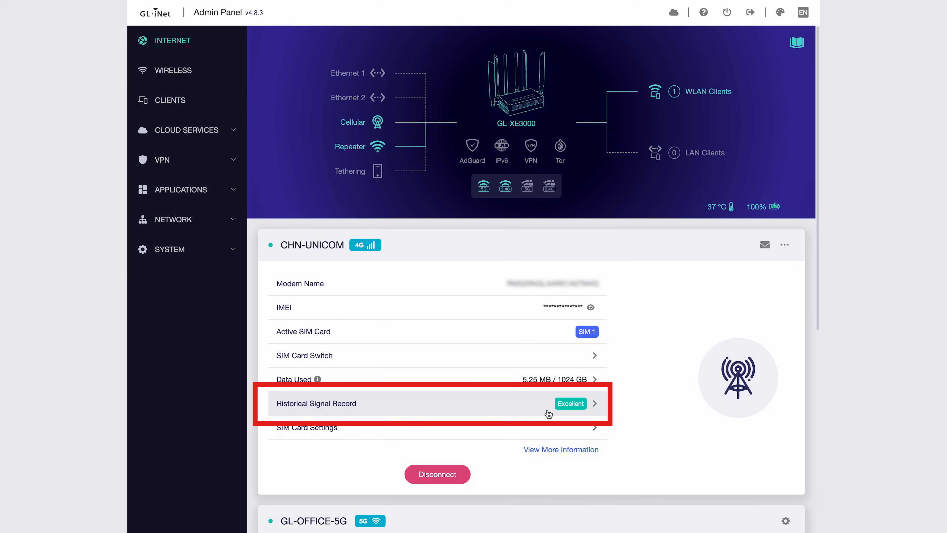
pyautogui.click(316, 403)
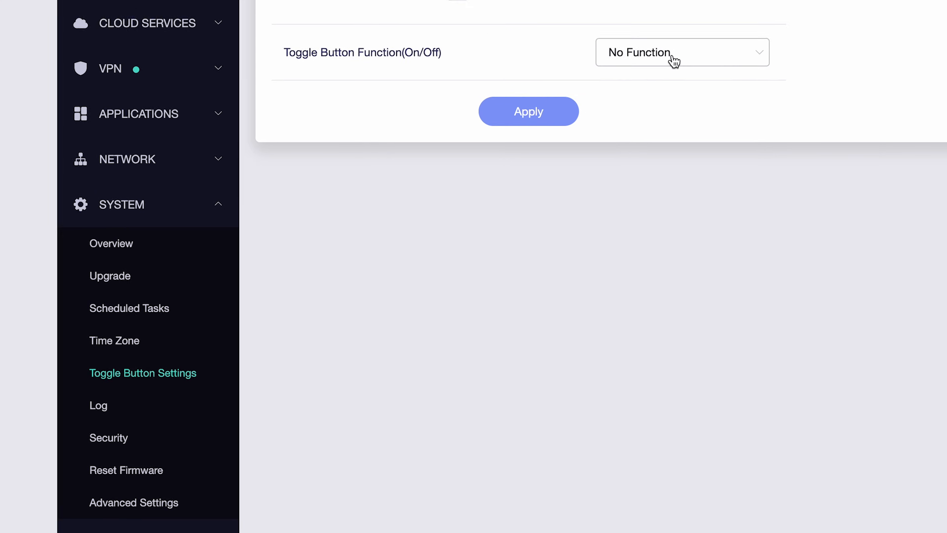
# Assign VPN > Primary Tunnel as the toggle button function and apply it
pyautogui.click(674, 54)
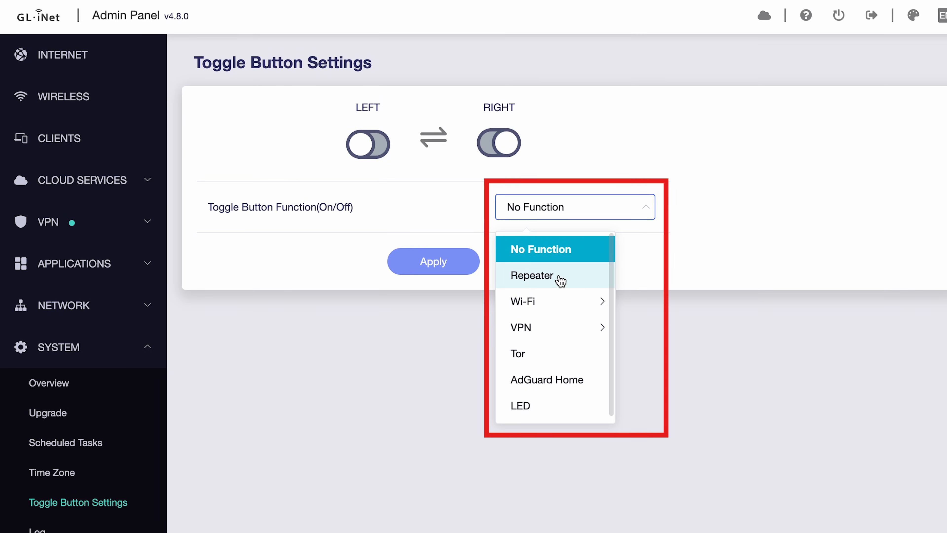
pyautogui.moveTo(558, 330)
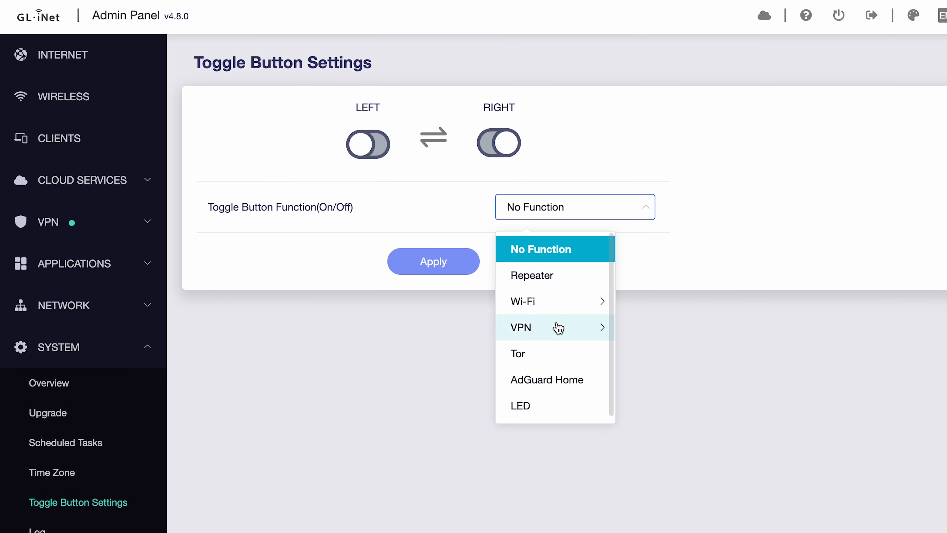
pyautogui.moveTo(559, 387)
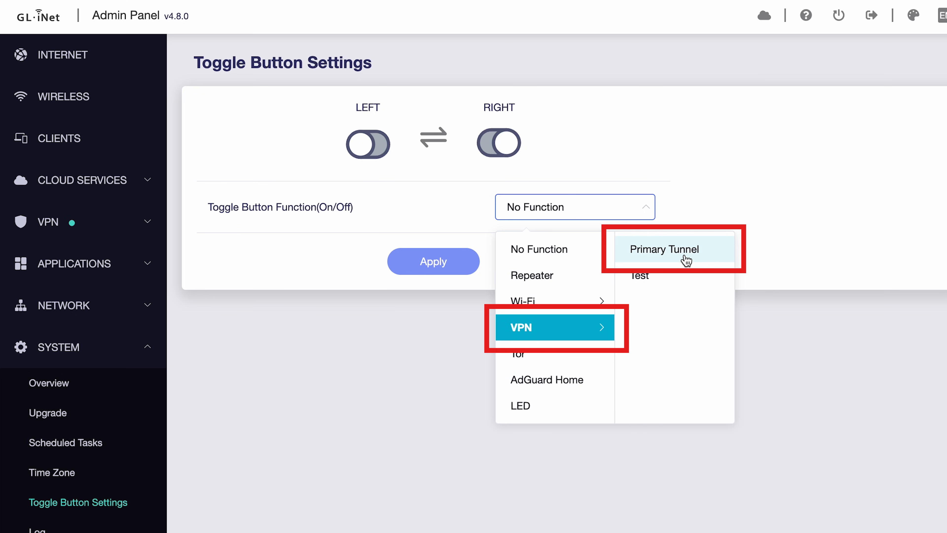
pyautogui.click(674, 256)
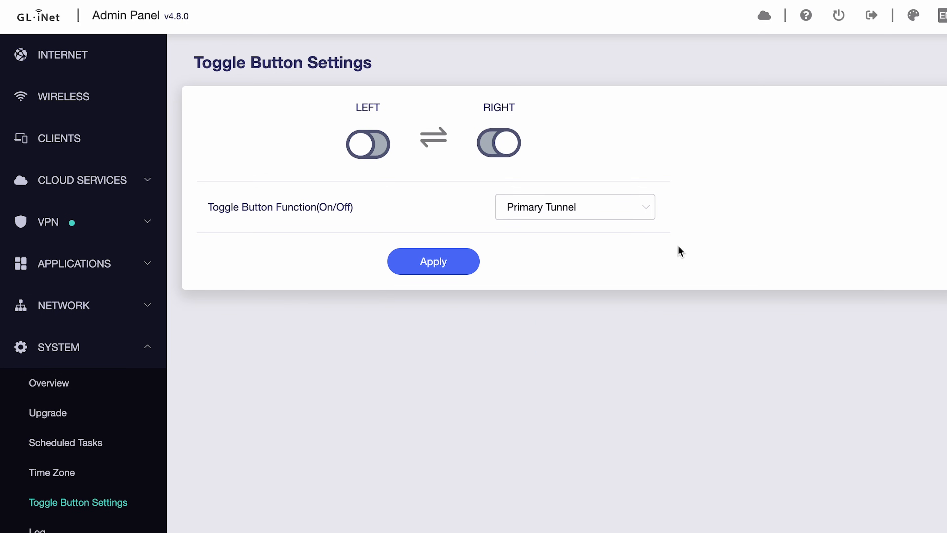
pyautogui.click(433, 261)
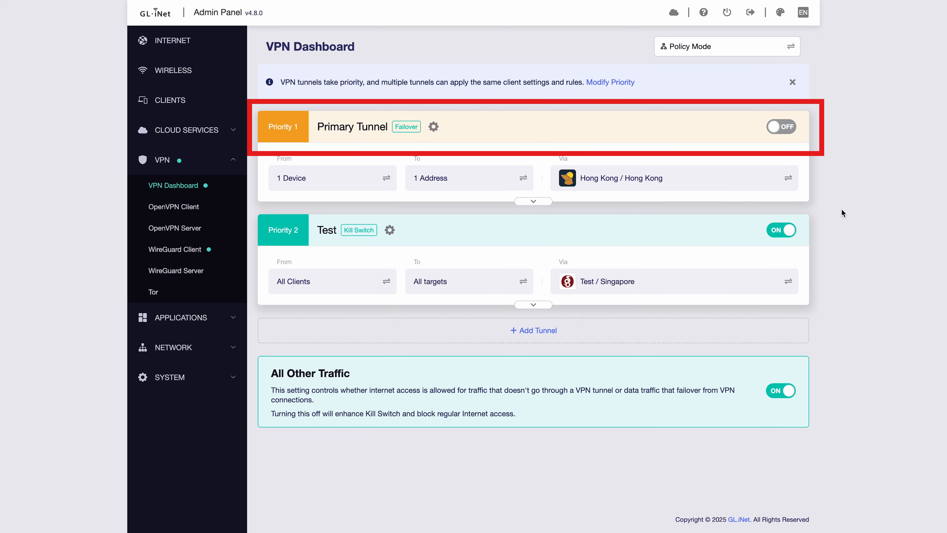
pyautogui.click(781, 126)
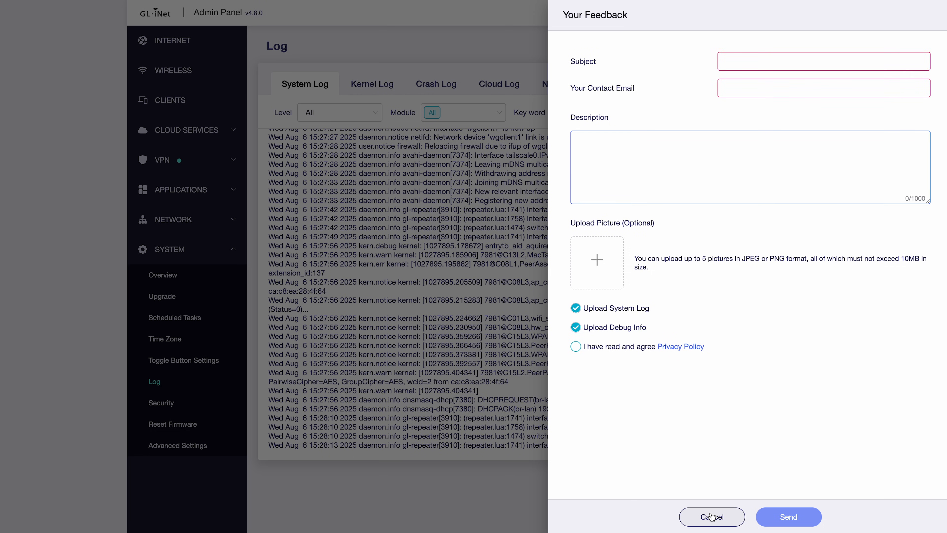
# Cancel the feedback form and export the system log including debug info
pyautogui.click(711, 517)
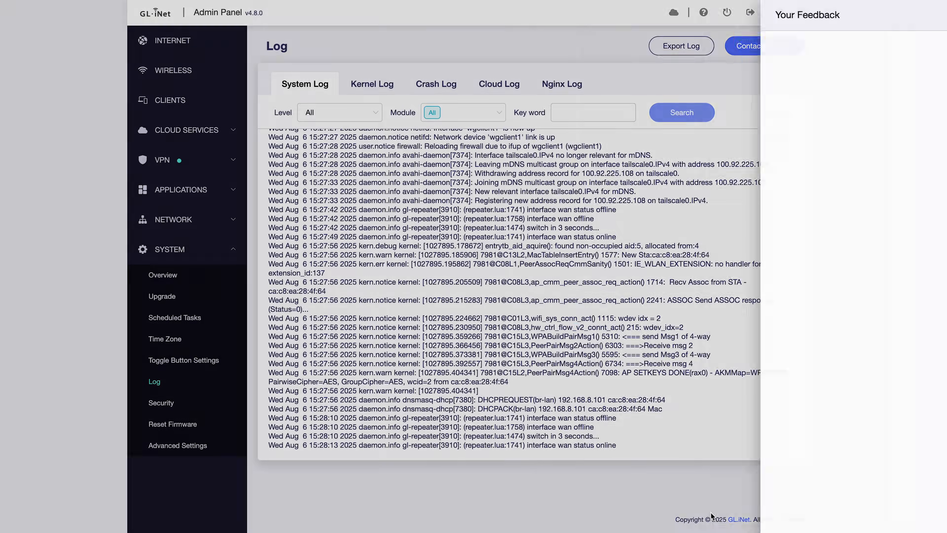
pyautogui.click(681, 45)
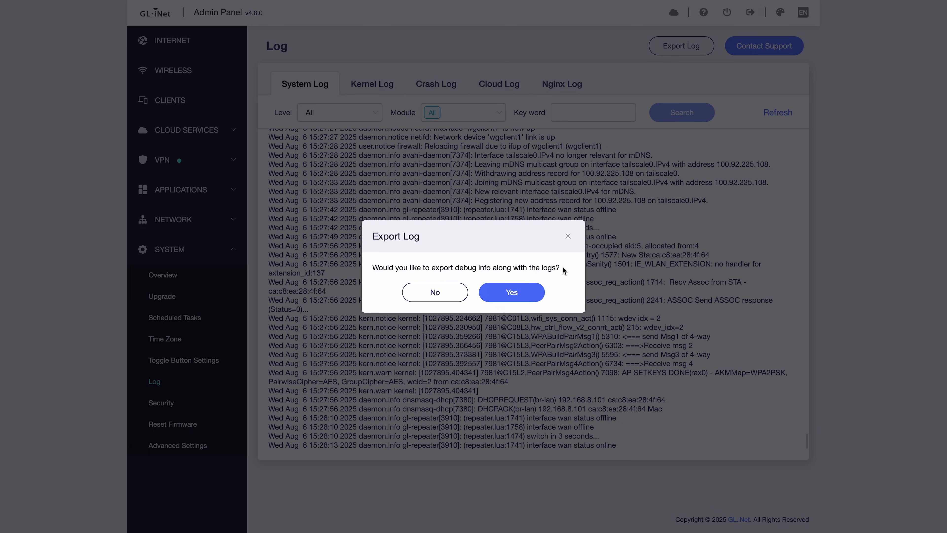
pyautogui.click(511, 292)
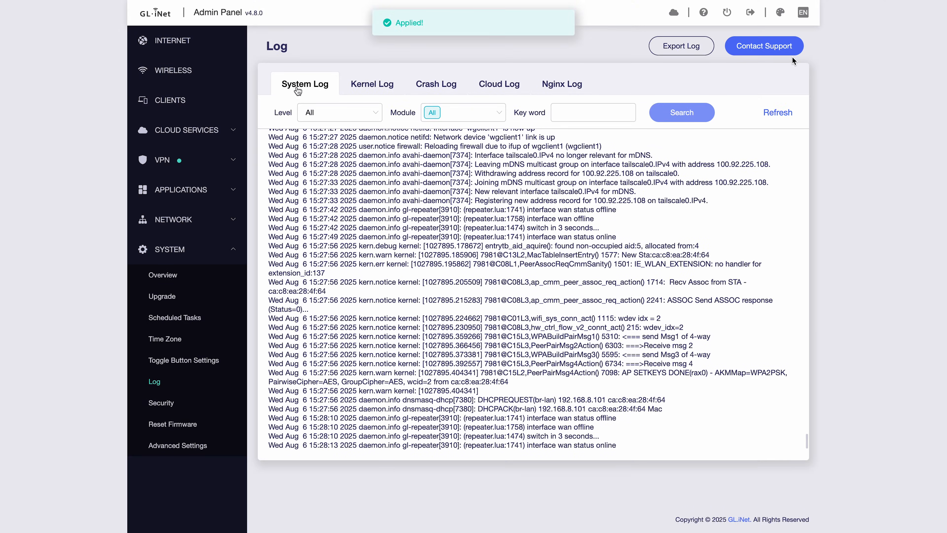